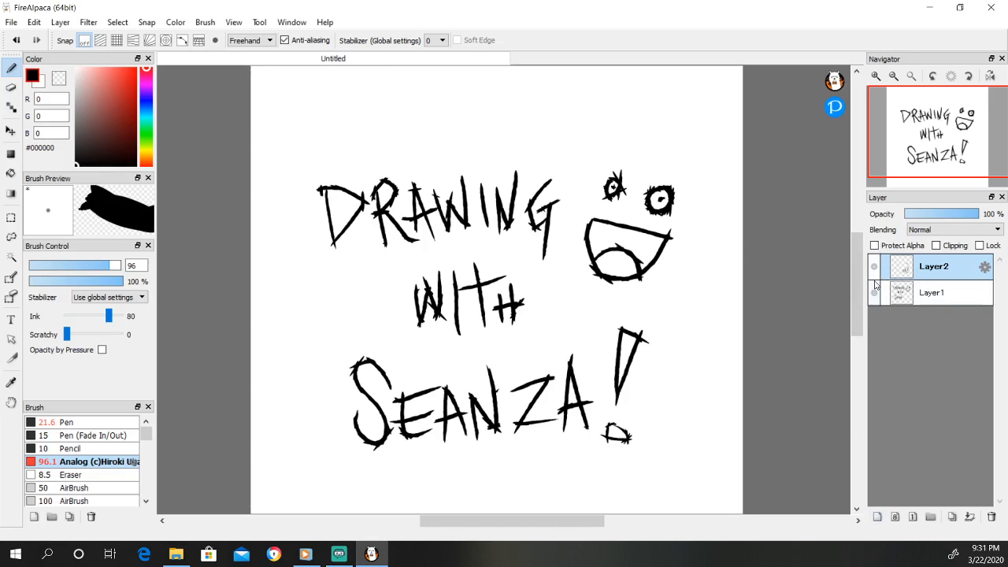
Hide the title lettering on Layer2 and add a new empty Layer3 above it
left_click(876, 517)
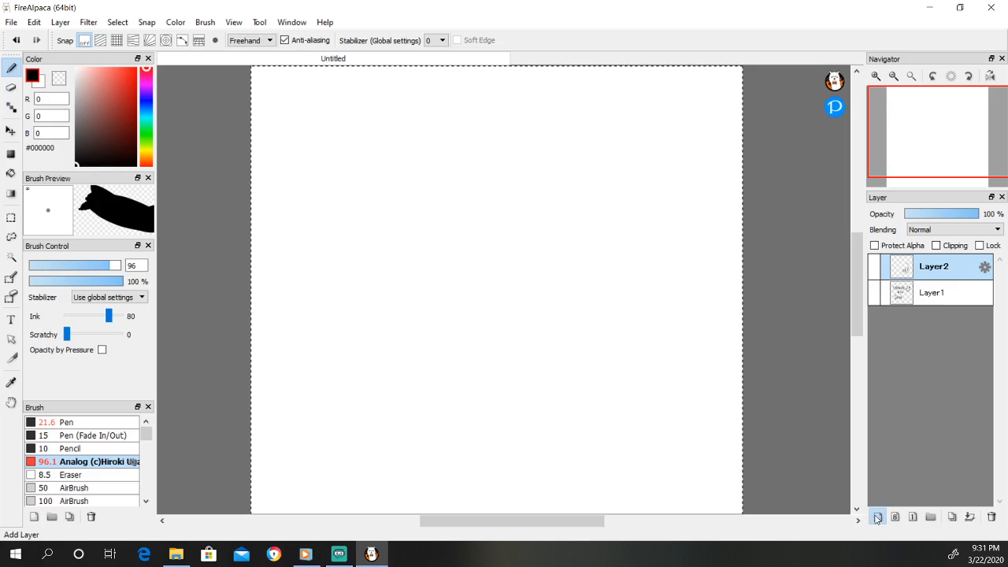
left_click(876, 517)
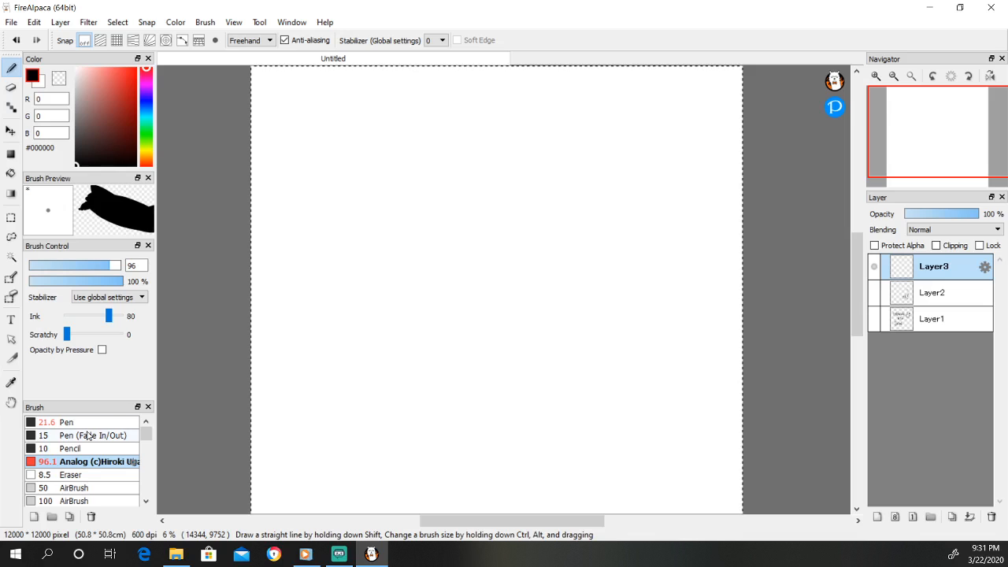
Switch to the plain Pen brush and raise its size to 64 for bold outlines
left_click(66, 422)
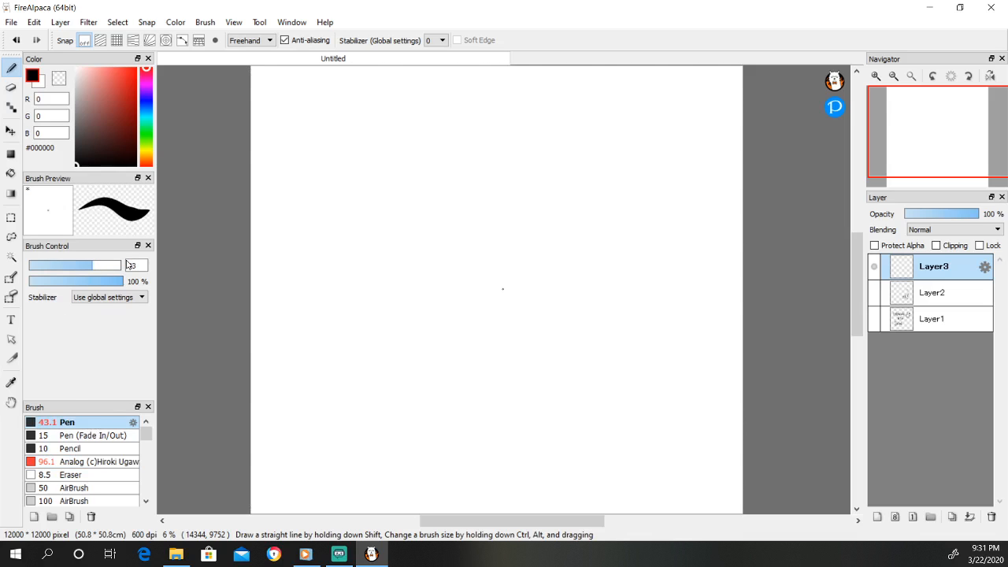
left_click_drag(110, 265, 102, 265)
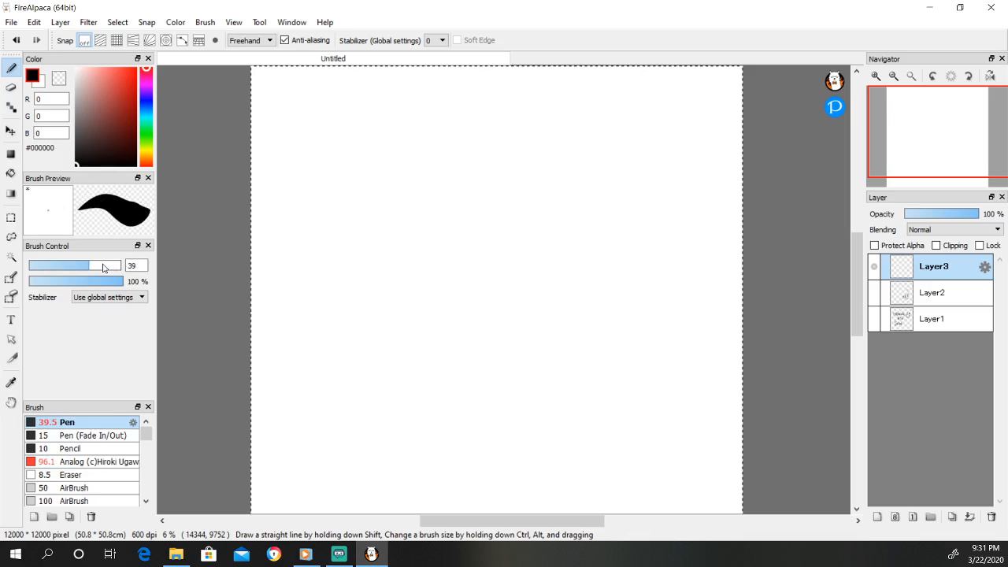
left_click_drag(86, 265, 50, 265)
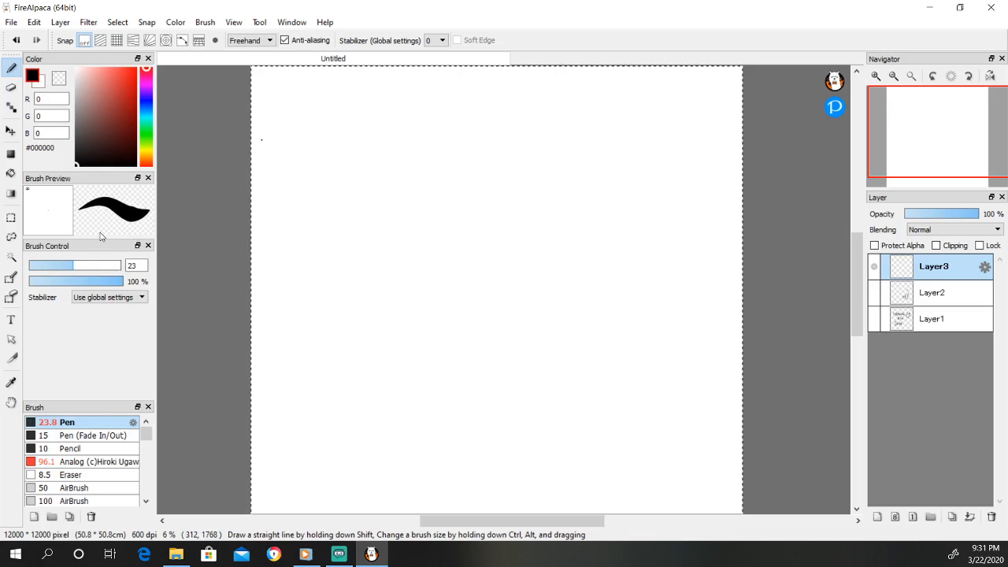
left_click_drag(274, 148, 364, 82)
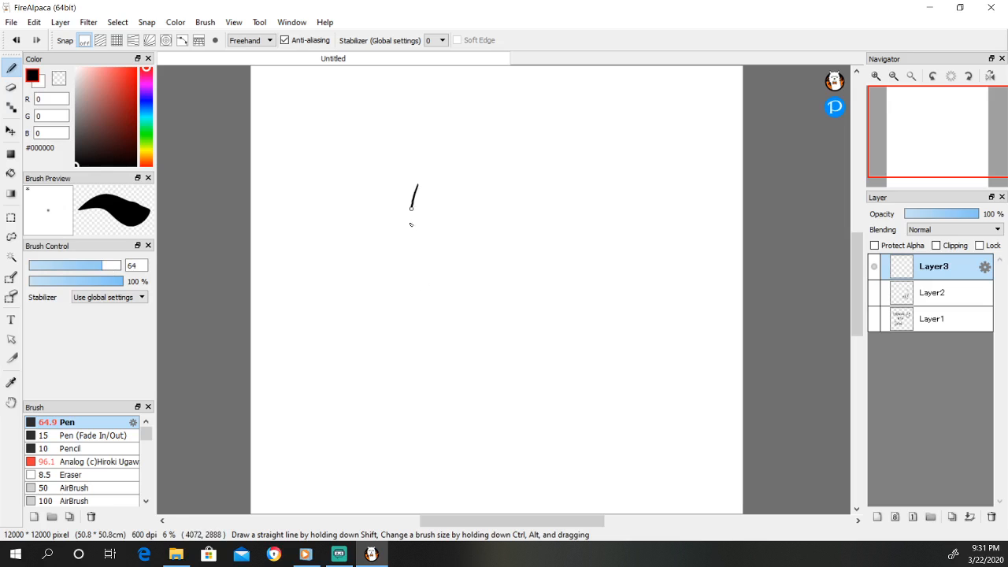
Draw a bold closed egg-shaped head outline, undoing and redrawing it more evenly
left_click_drag(416, 186, 479, 315)
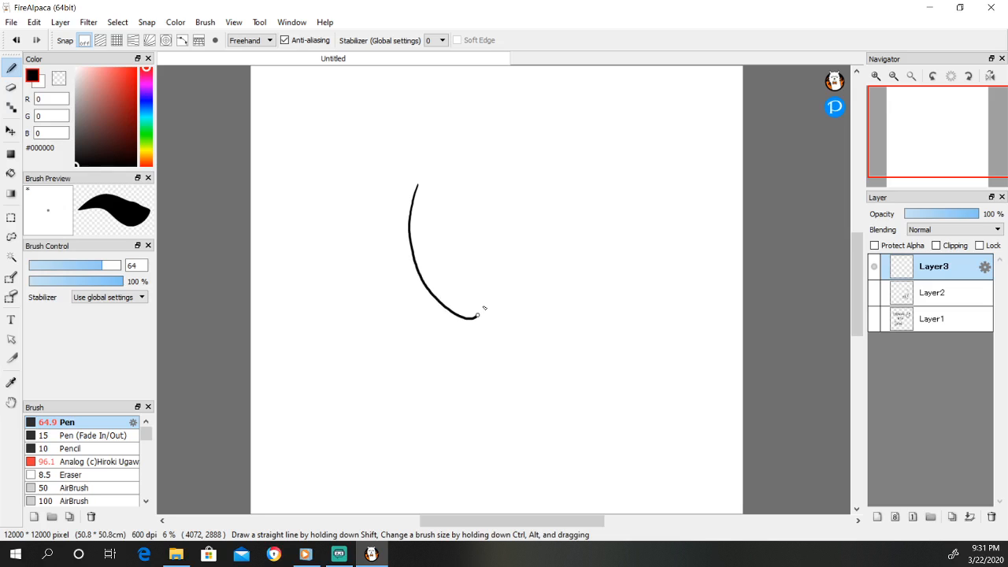
left_click_drag(476, 315, 417, 186)
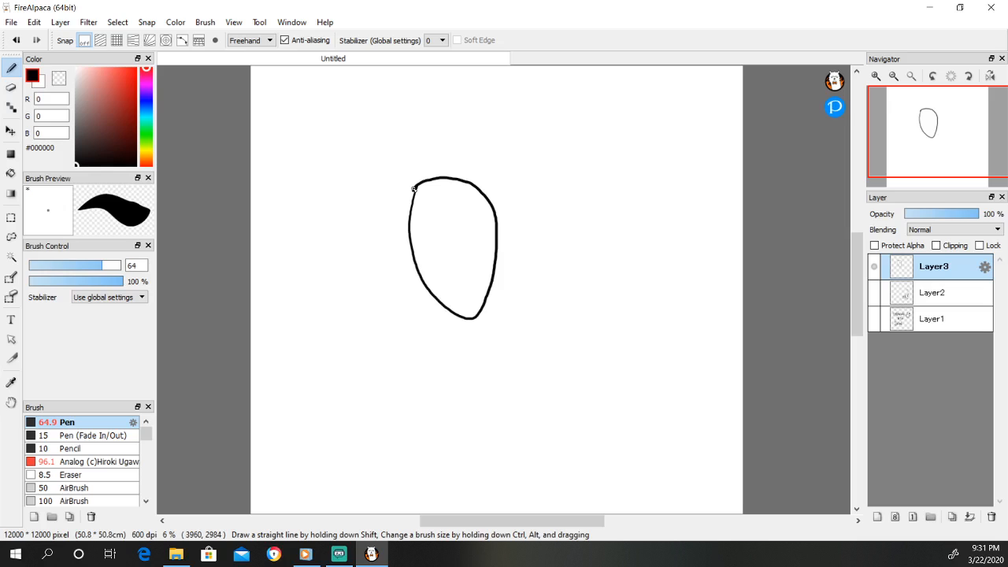
key("ctrl+z")
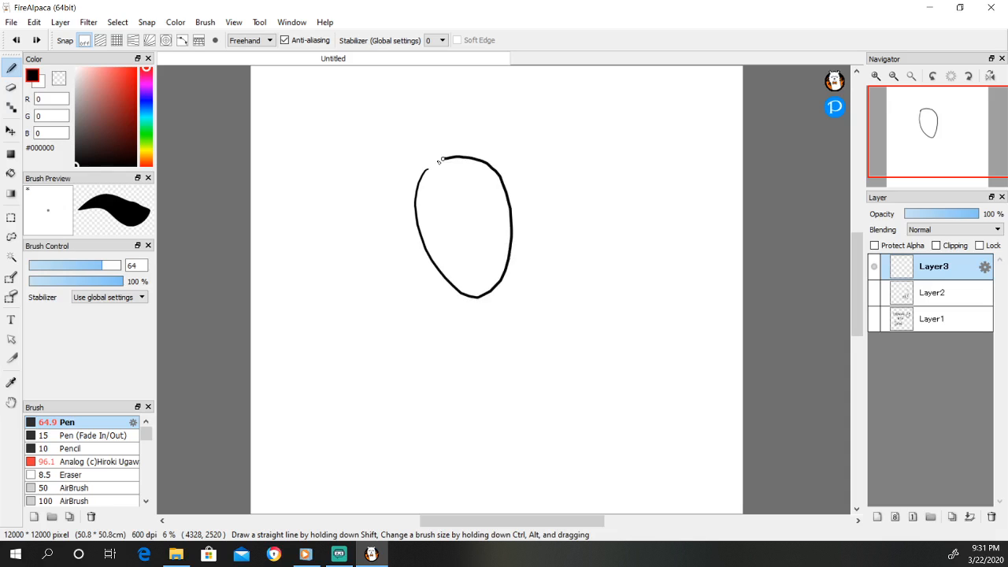
left_click_drag(425, 165, 444, 158)
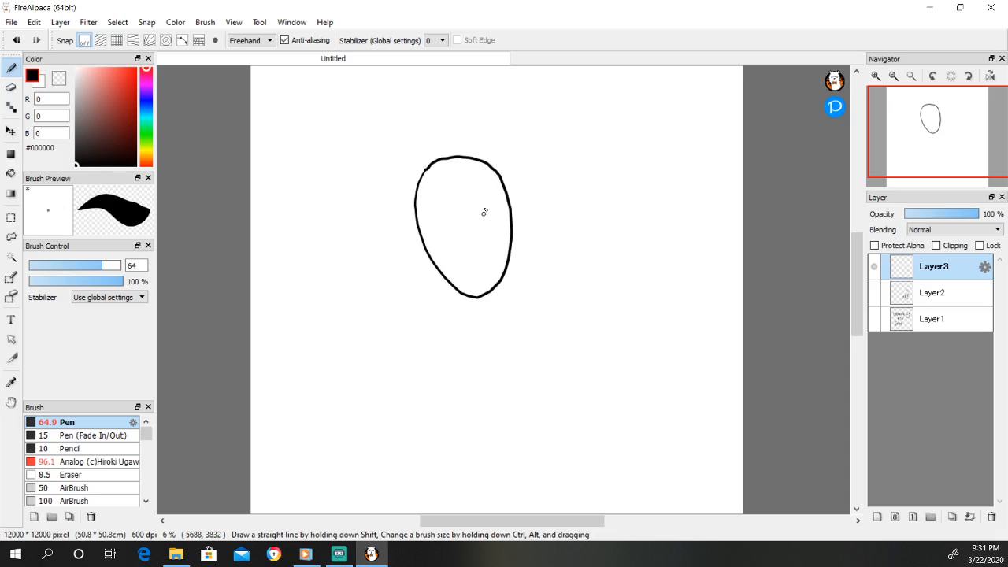
mouse_move(470, 268)
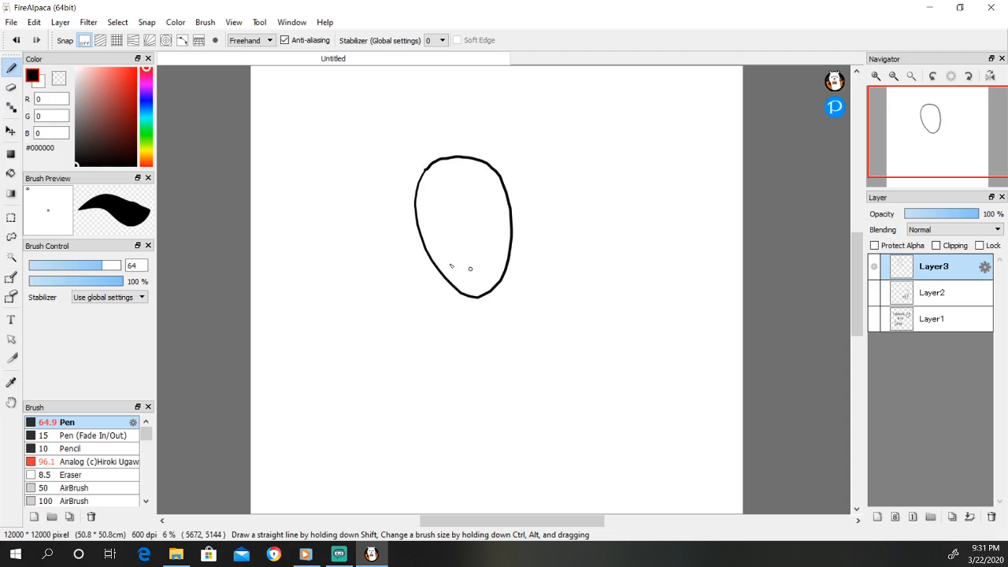
mouse_move(507, 228)
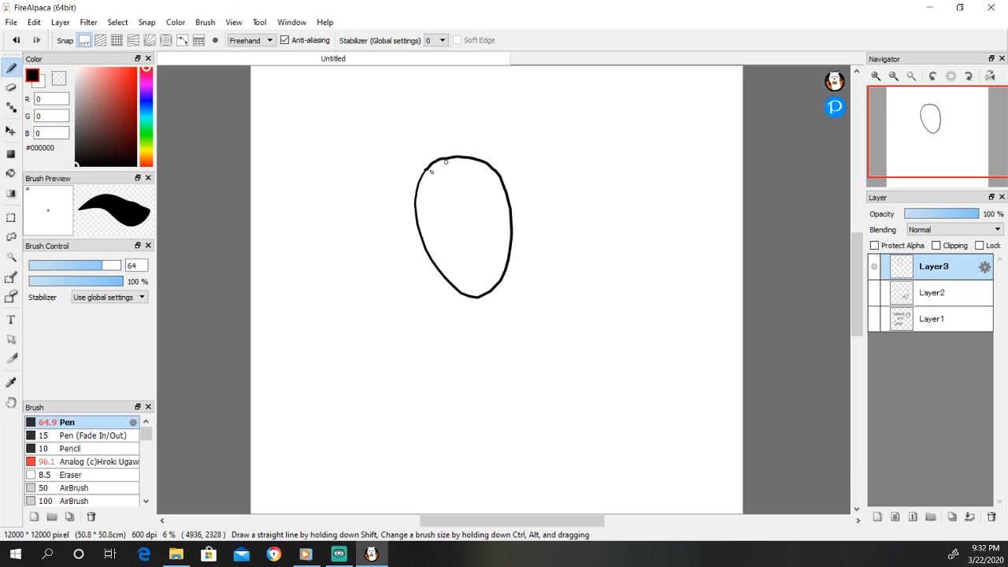
mouse_move(490, 233)
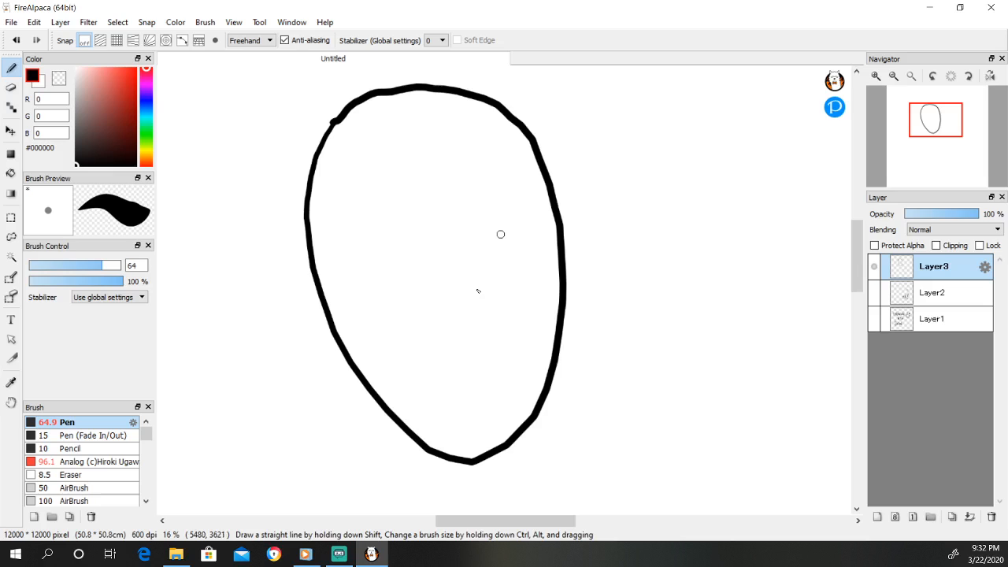
mouse_move(347, 260)
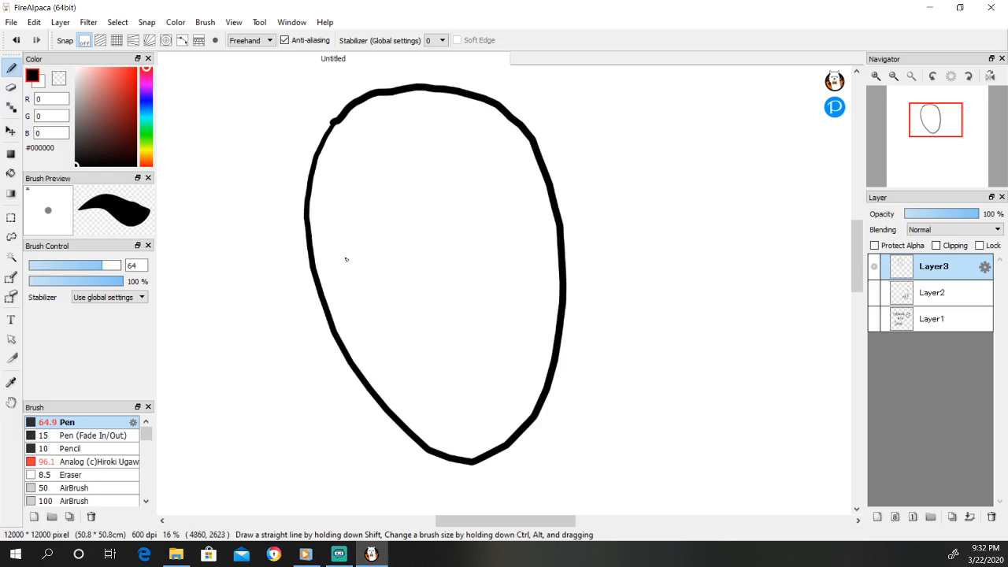
mouse_move(345, 259)
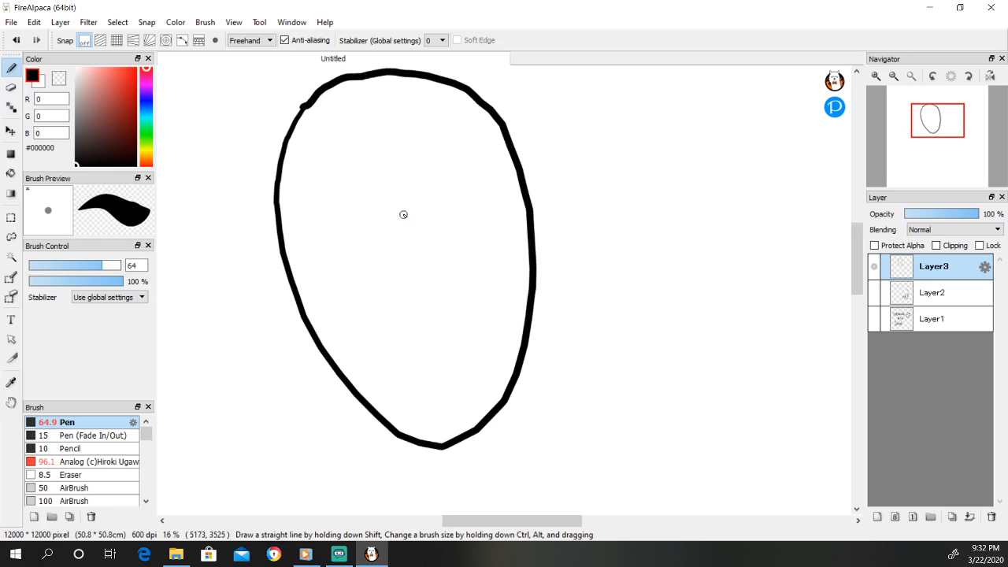
Shrink the Pen to a fine 8.2 line and sketch oval eye sockets inside the head
left_click(57, 264)
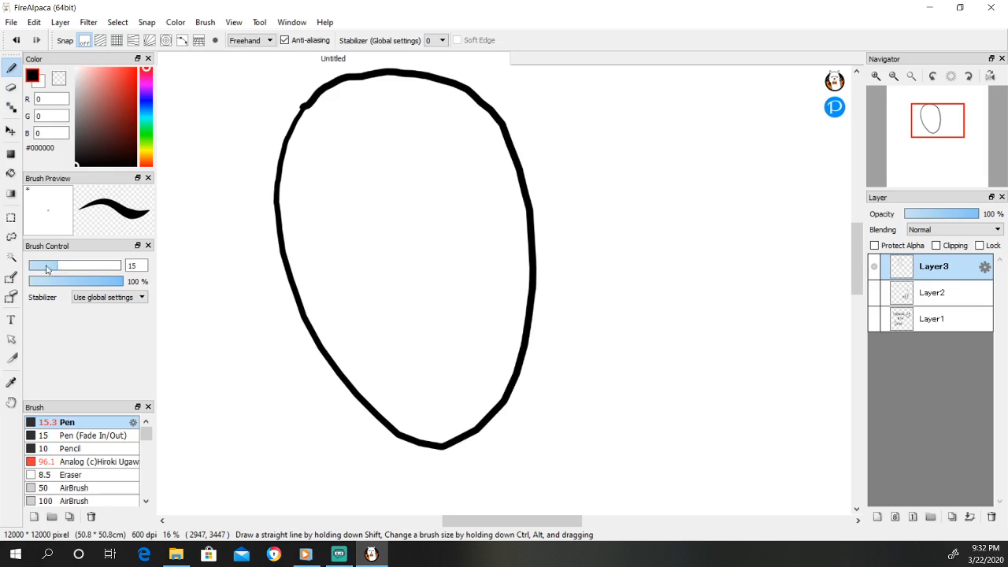
left_click_drag(63, 265, 44, 265)
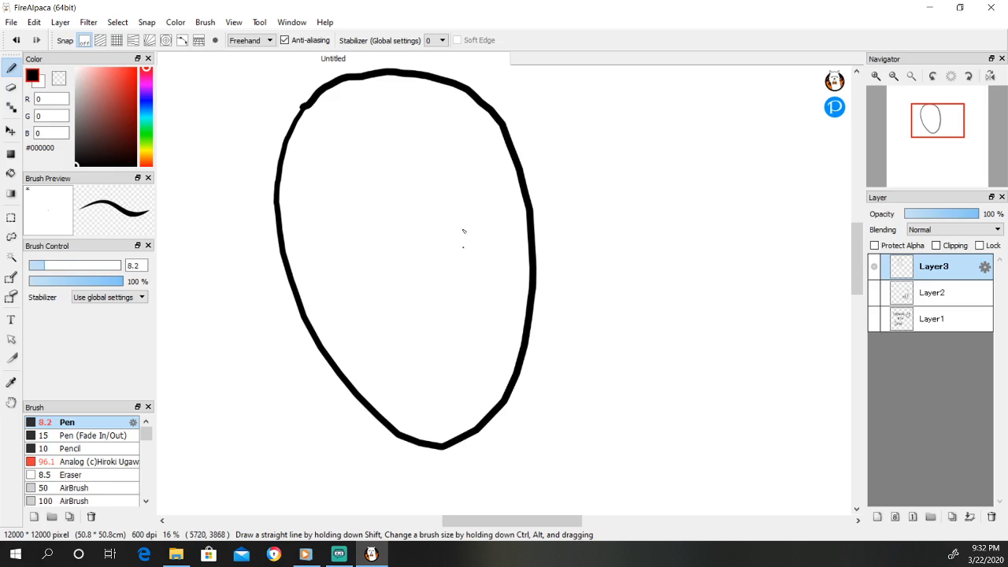
mouse_move(403, 268)
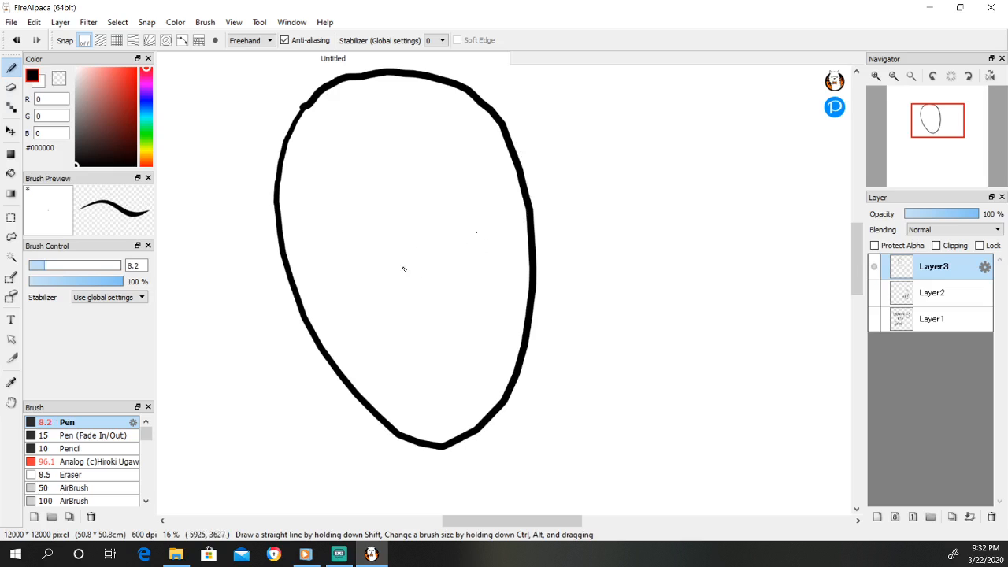
mouse_move(458, 271)
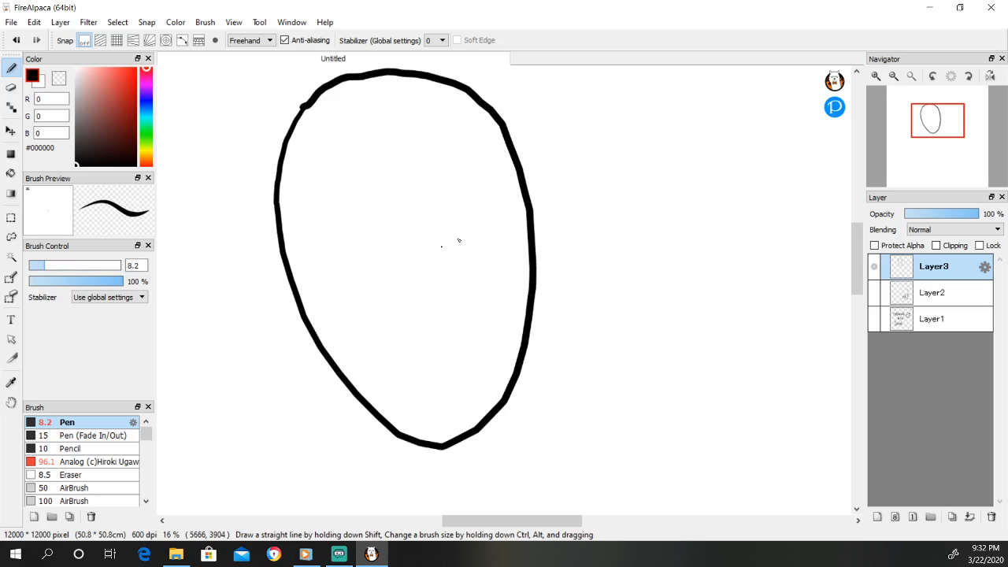
left_click_drag(429, 252, 486, 224)
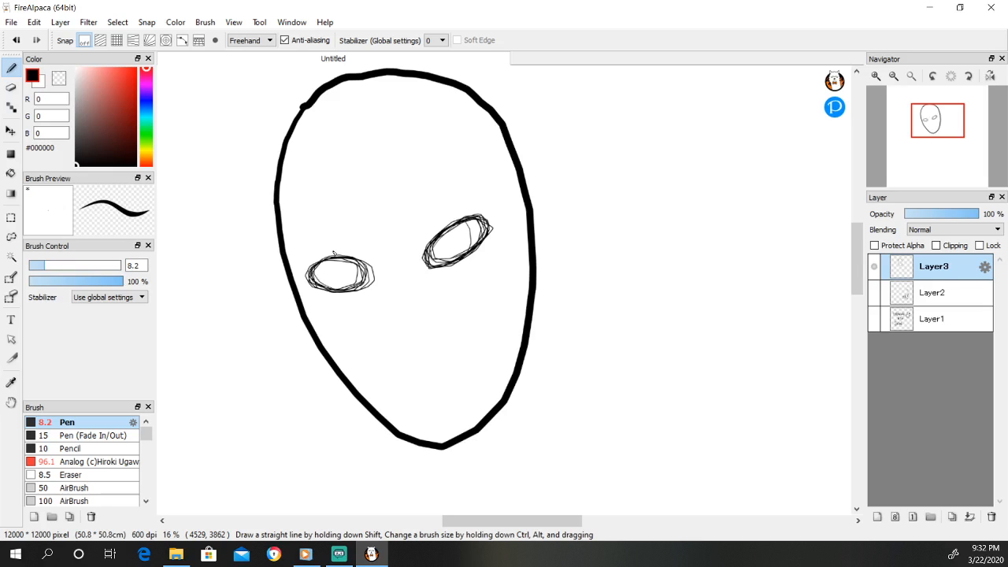
mouse_move(428, 409)
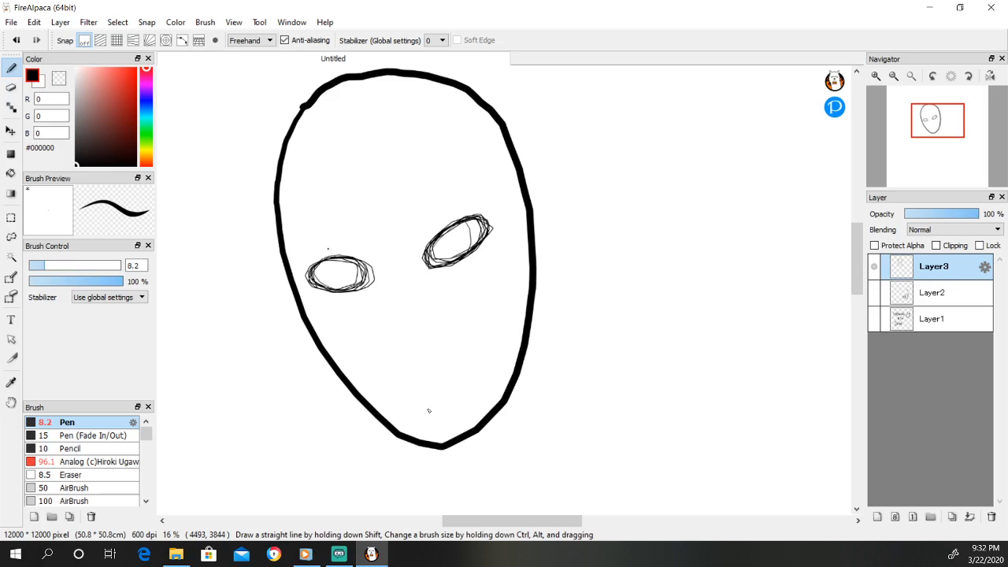
mouse_move(487, 369)
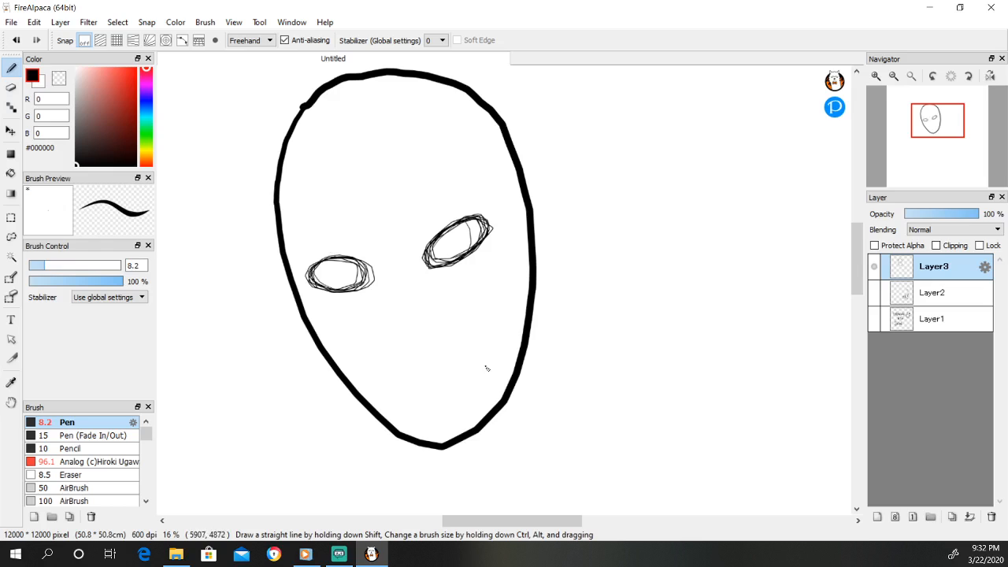
mouse_move(502, 221)
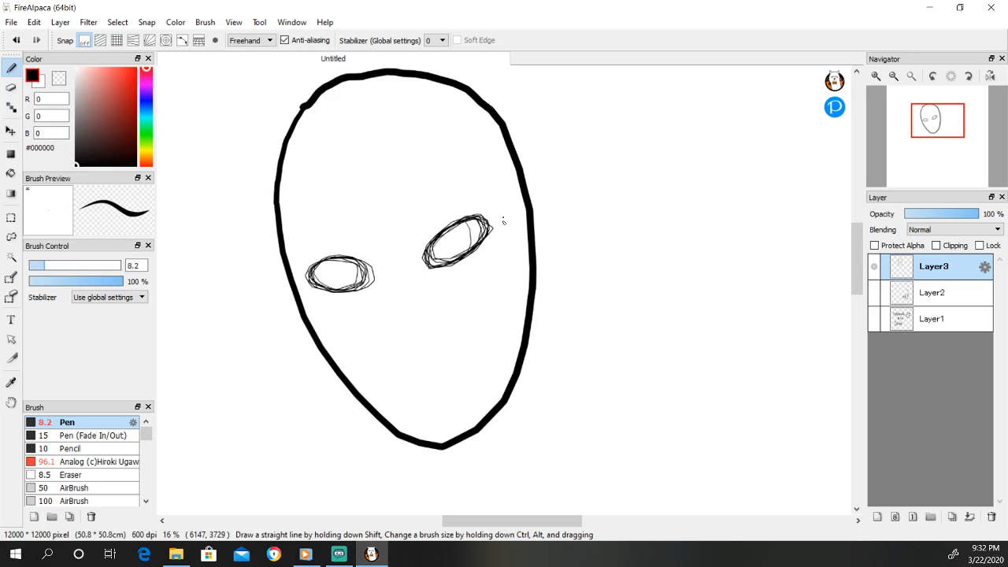
mouse_move(361, 504)
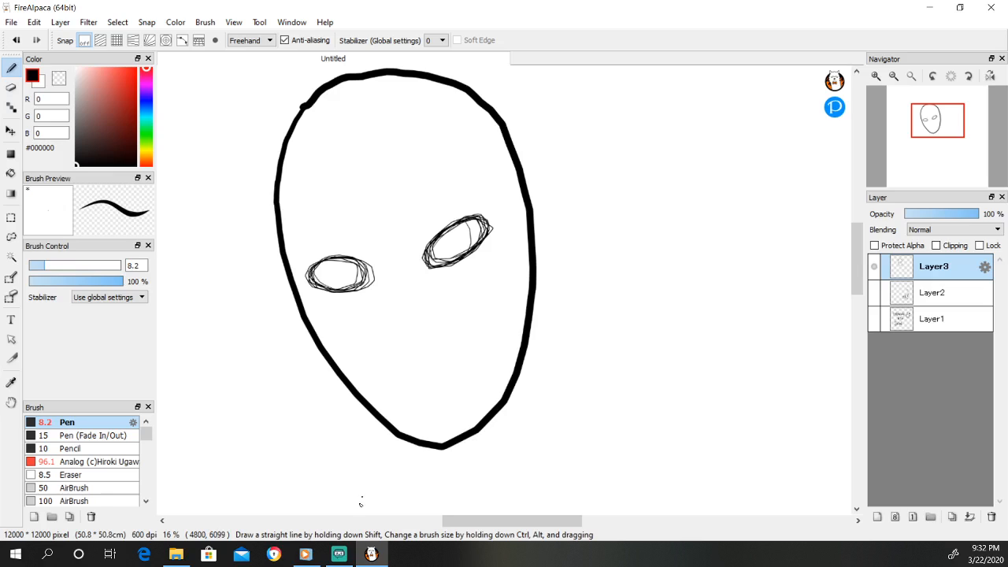
mouse_move(353, 518)
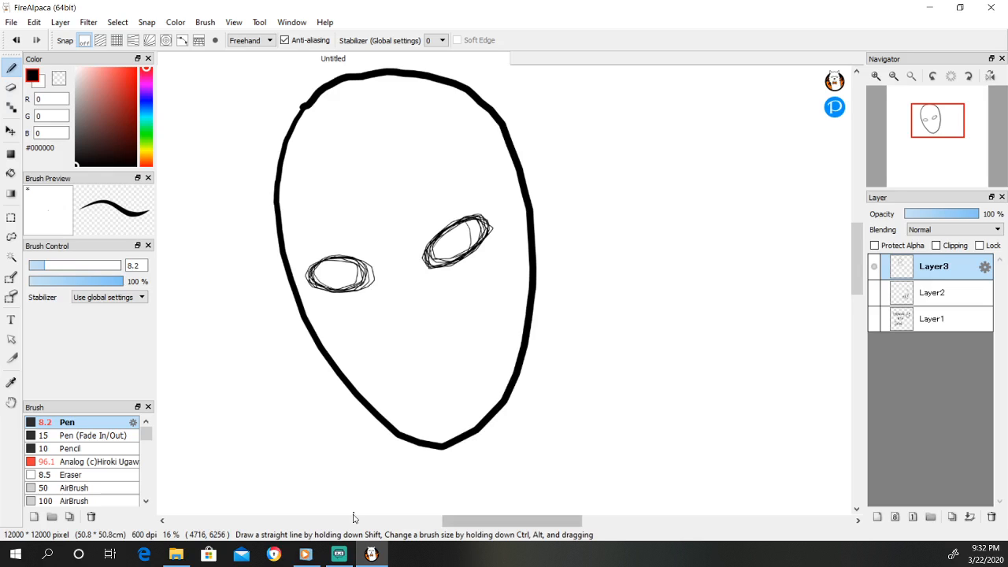
mouse_move(460, 375)
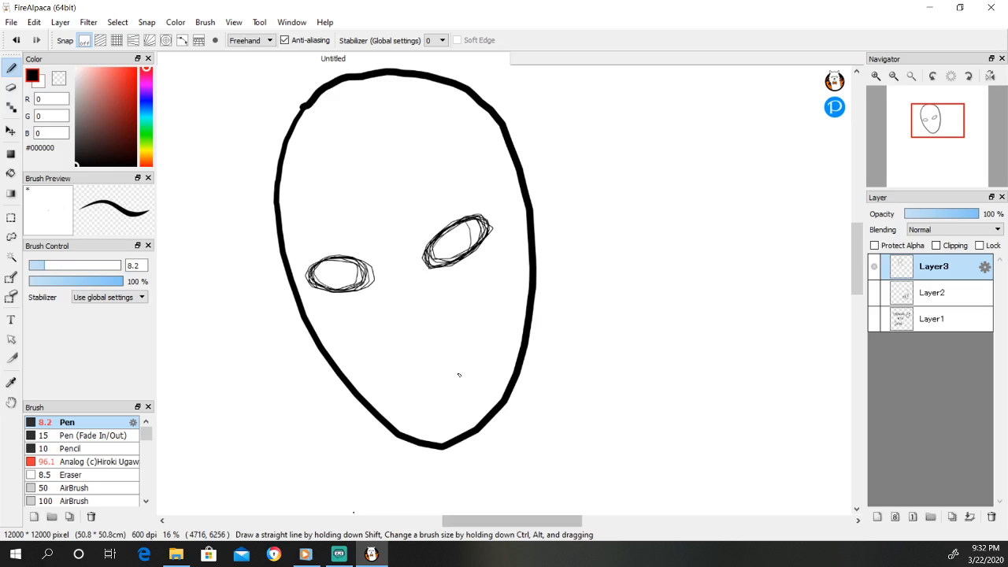
mouse_move(451, 403)
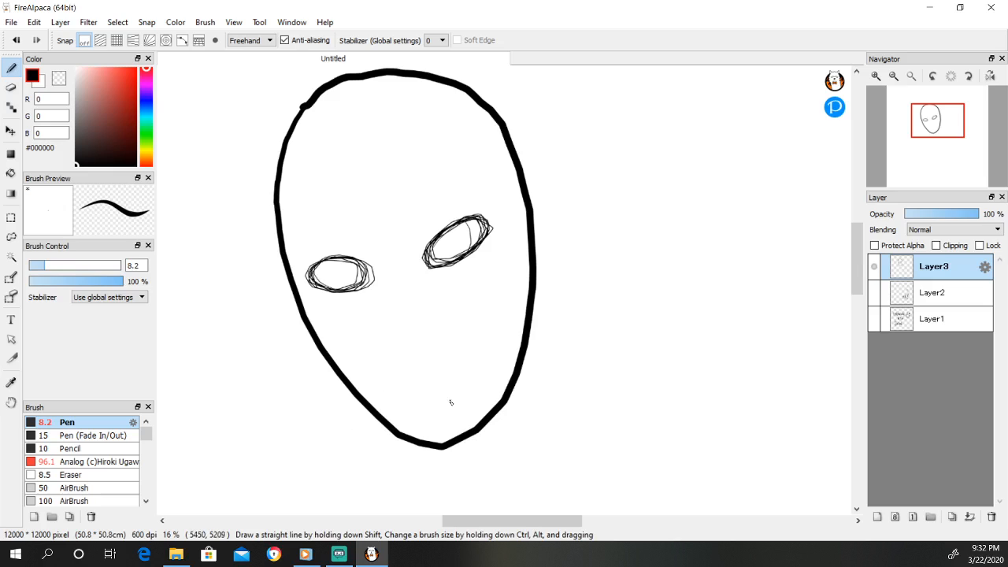
mouse_move(482, 388)
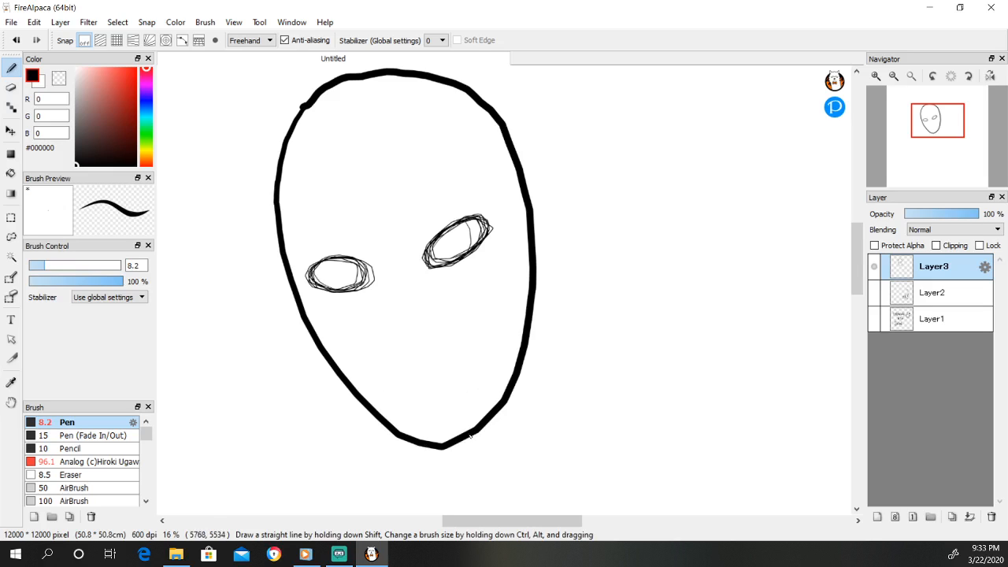
mouse_move(501, 324)
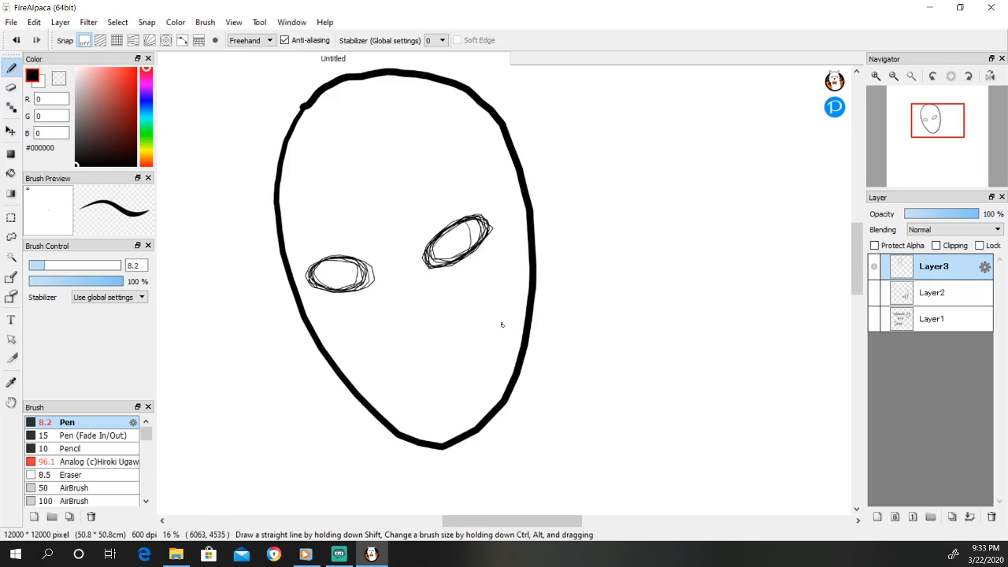
mouse_move(483, 364)
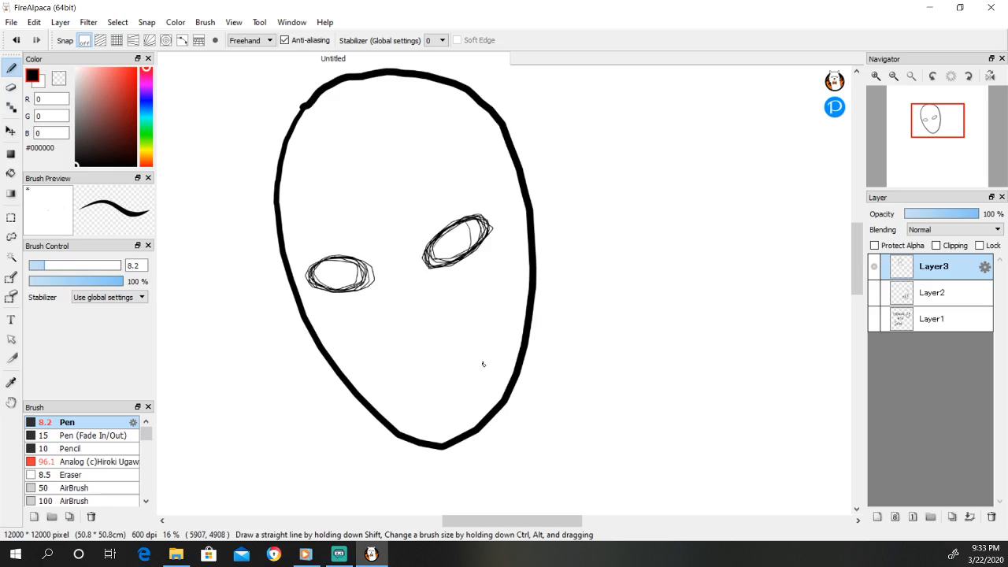
Sketch the cheekbone curve and cheek socket ovals low on the face
left_click_drag(508, 307, 495, 378)
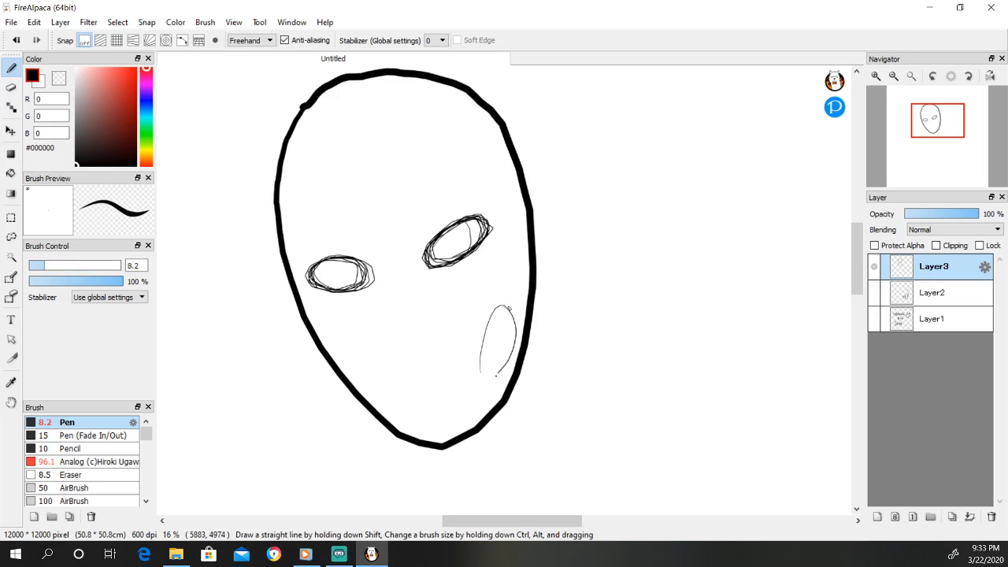
left_click_drag(504, 315, 497, 370)
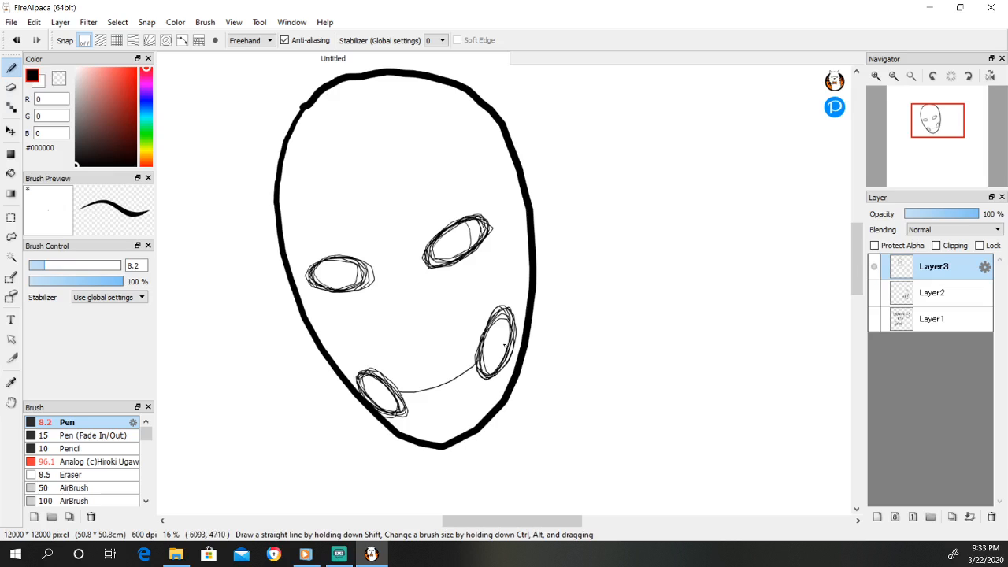
mouse_move(451, 338)
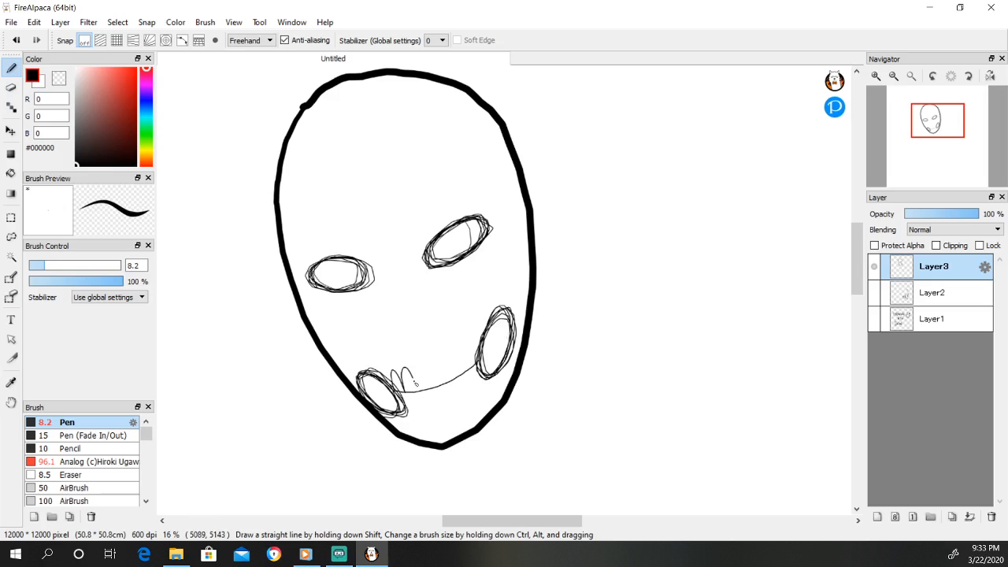
Draw a row of narrow teeth along the jaw line between the cheek ovals
left_click_drag(402, 378, 425, 370)
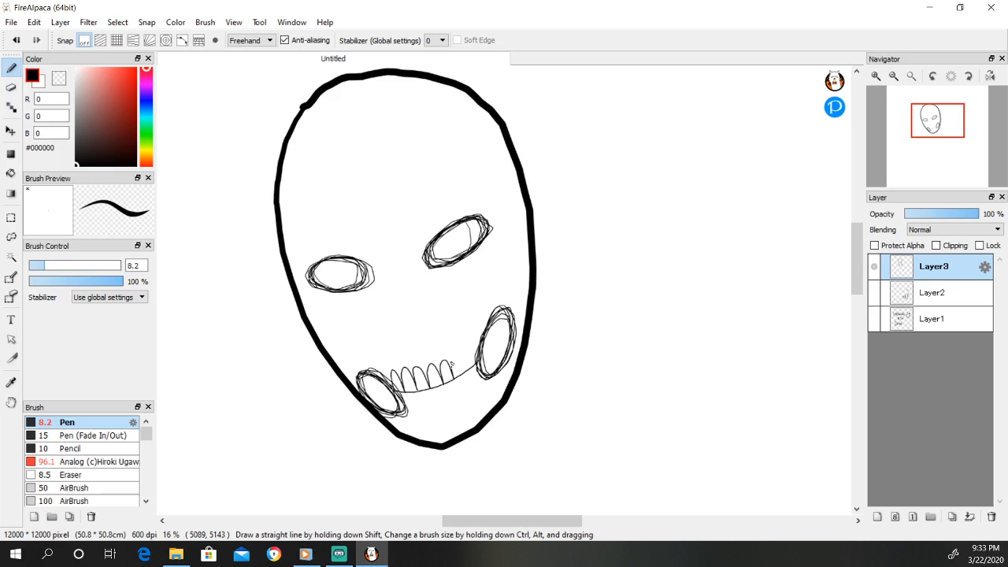
left_click_drag(454, 370, 473, 362)
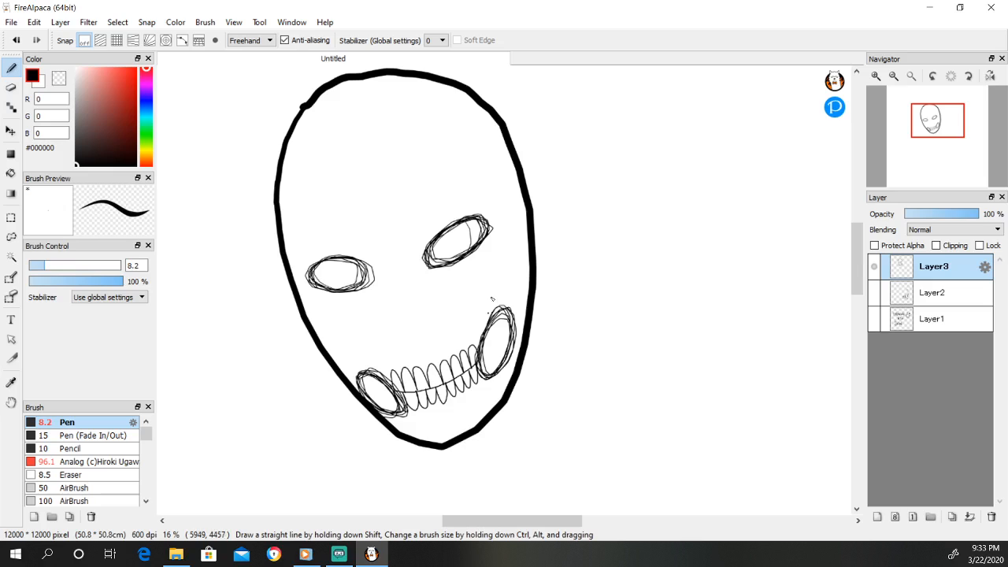
mouse_move(490, 306)
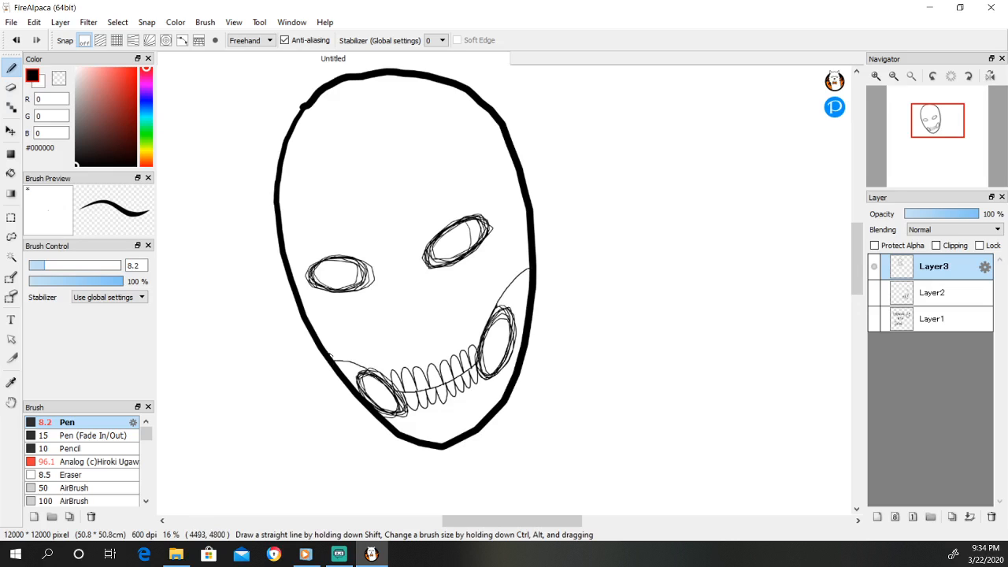
mouse_move(534, 274)
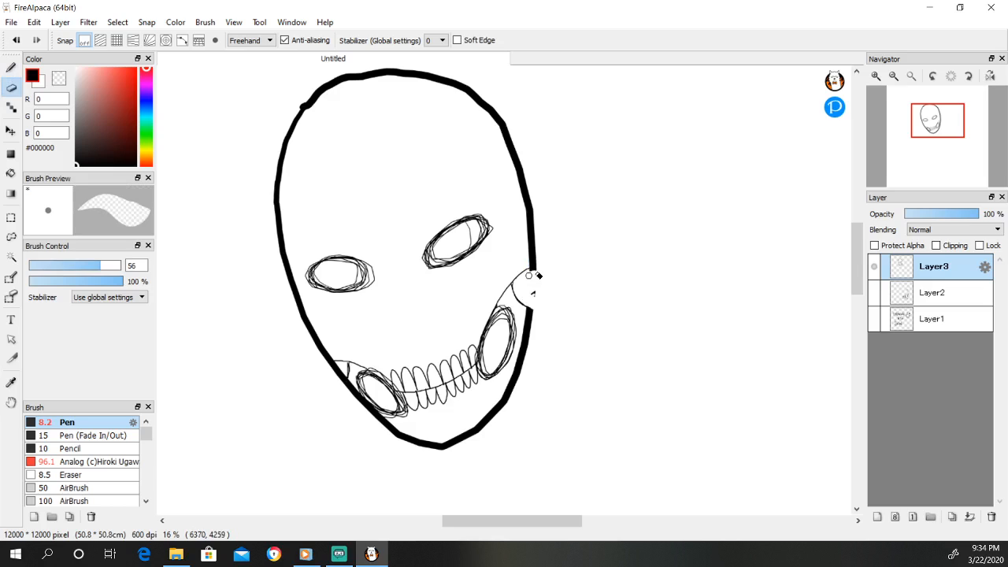
mouse_move(337, 375)
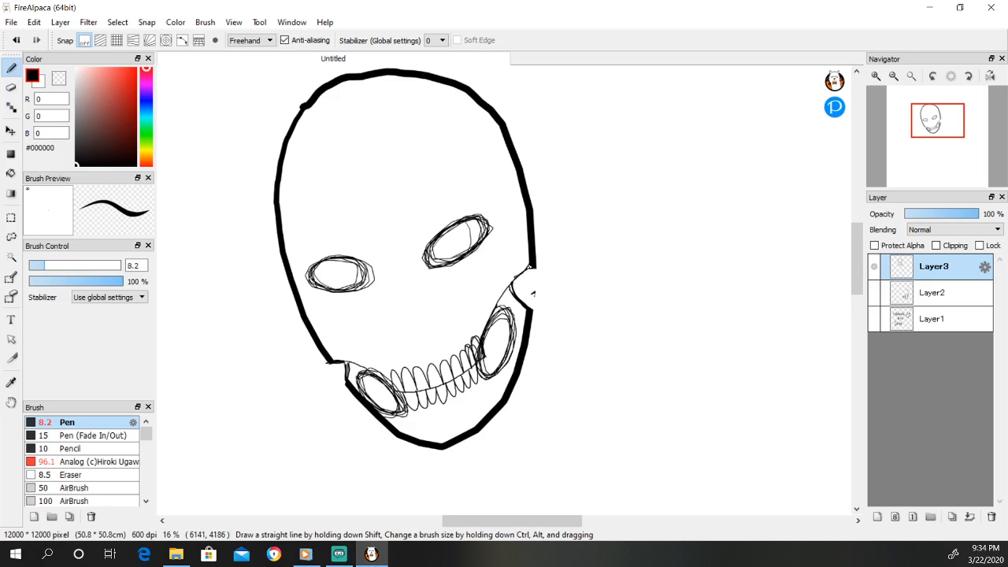
mouse_move(523, 238)
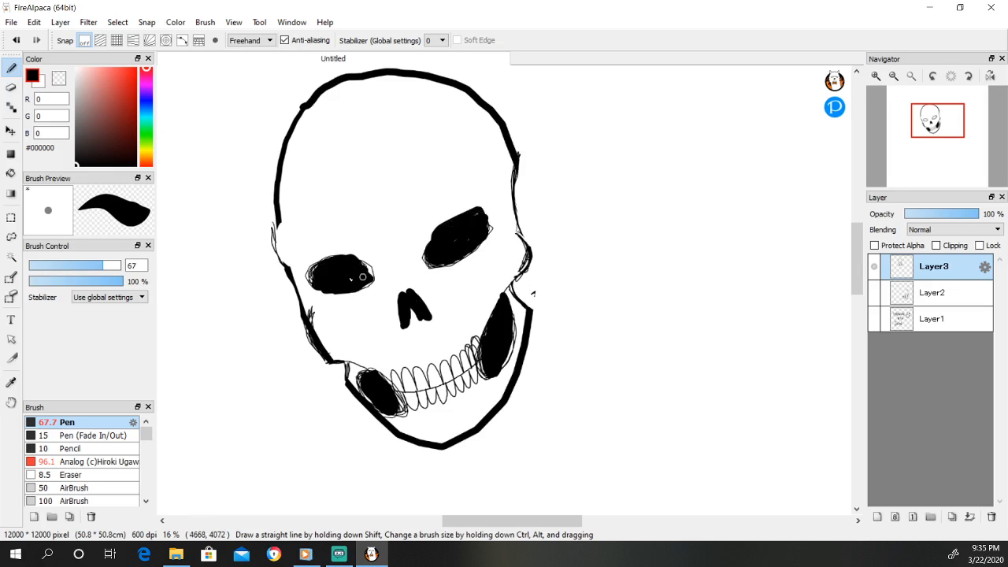
mouse_move(364, 275)
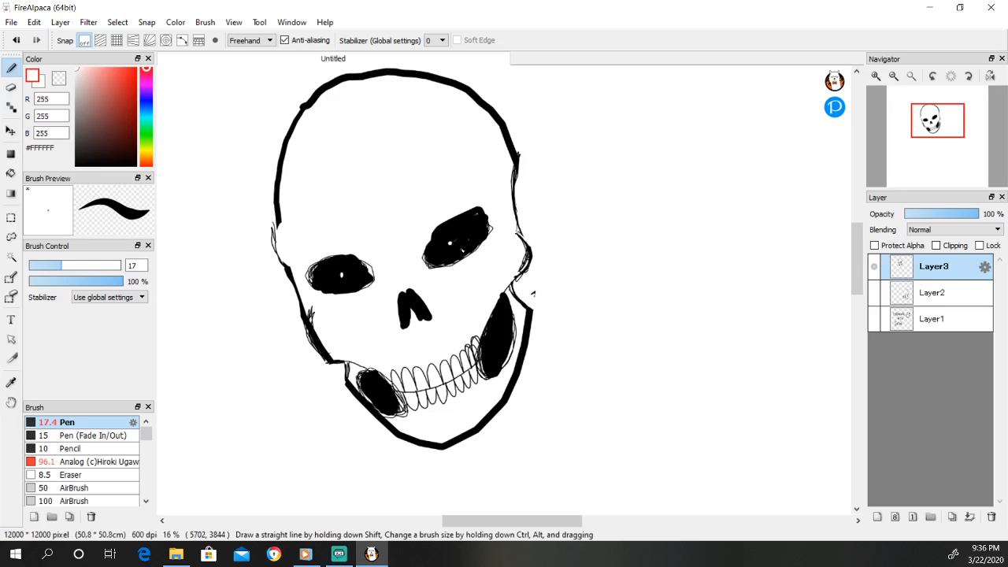
Paint a small white pupil inside the black eye socket
left_click_drag(441, 233, 460, 249)
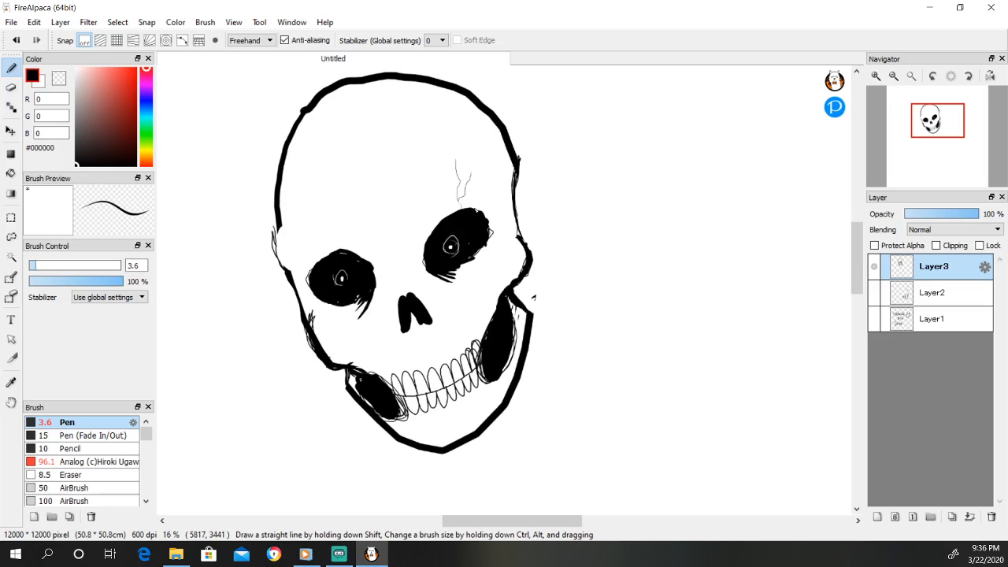
mouse_move(487, 204)
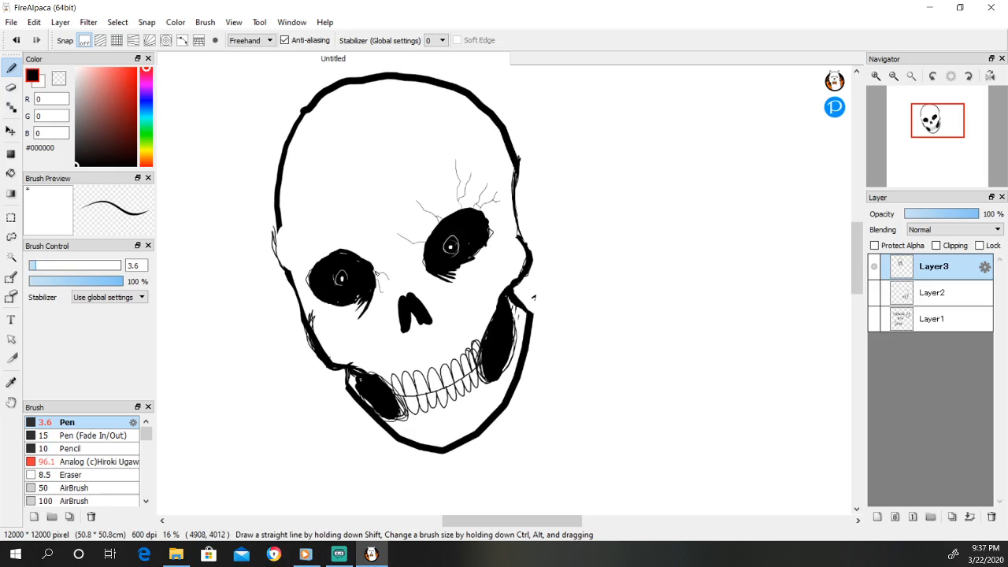
Thicken the brush, zoom in on the eyes and right side, then zoom out to the whole skull
left_click_drag(32, 264, 60, 265)
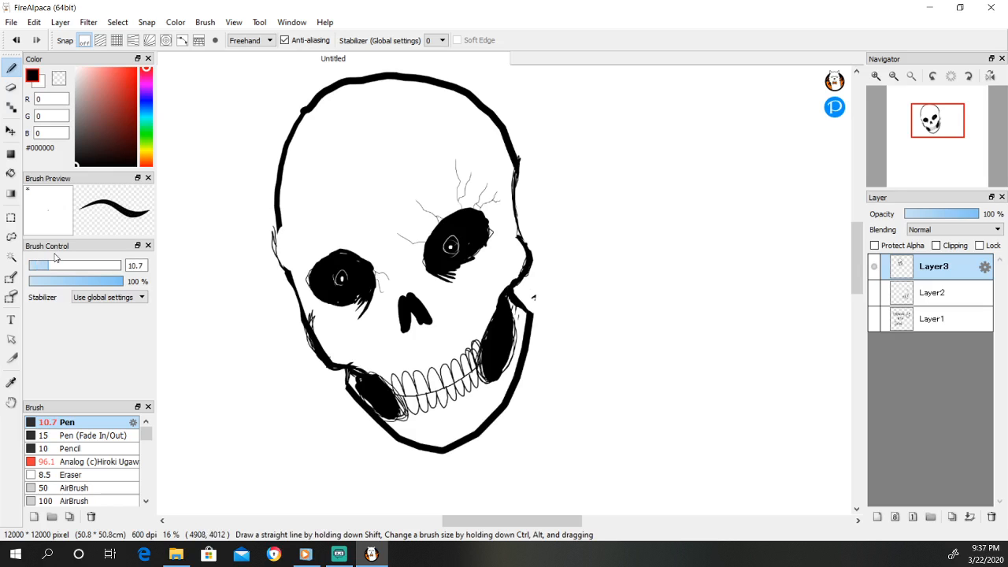
left_click(876, 75)
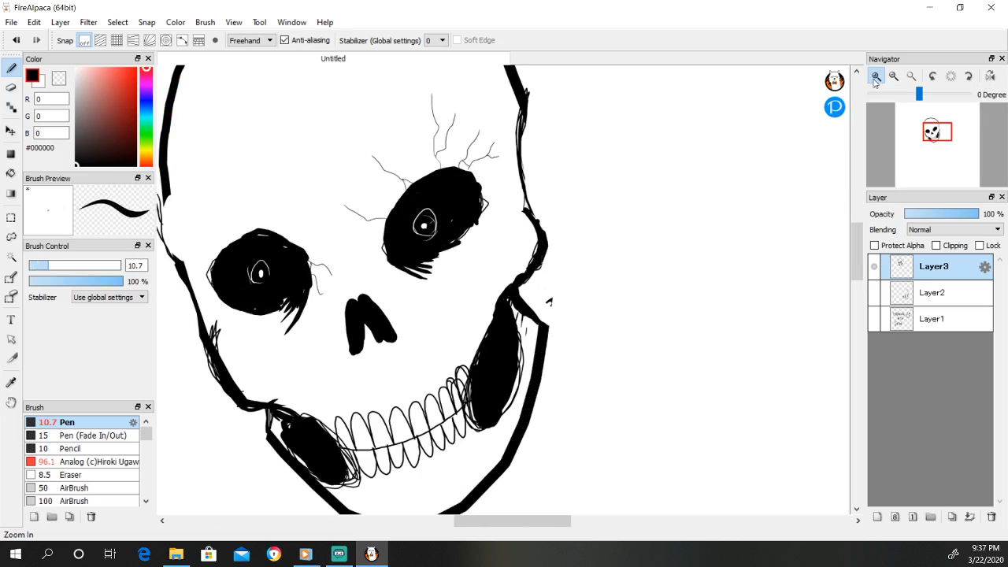
left_click(876, 76)
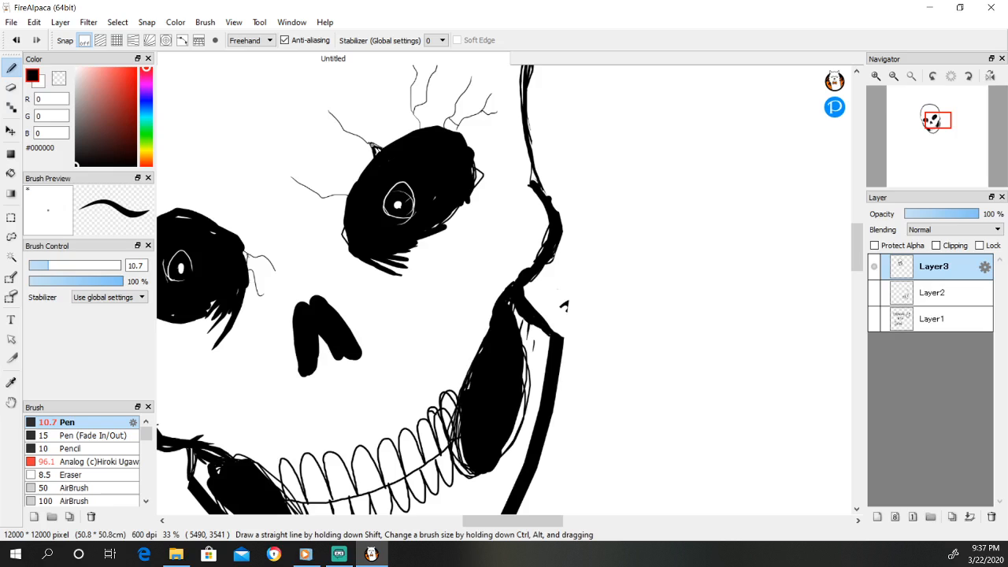
mouse_move(388, 164)
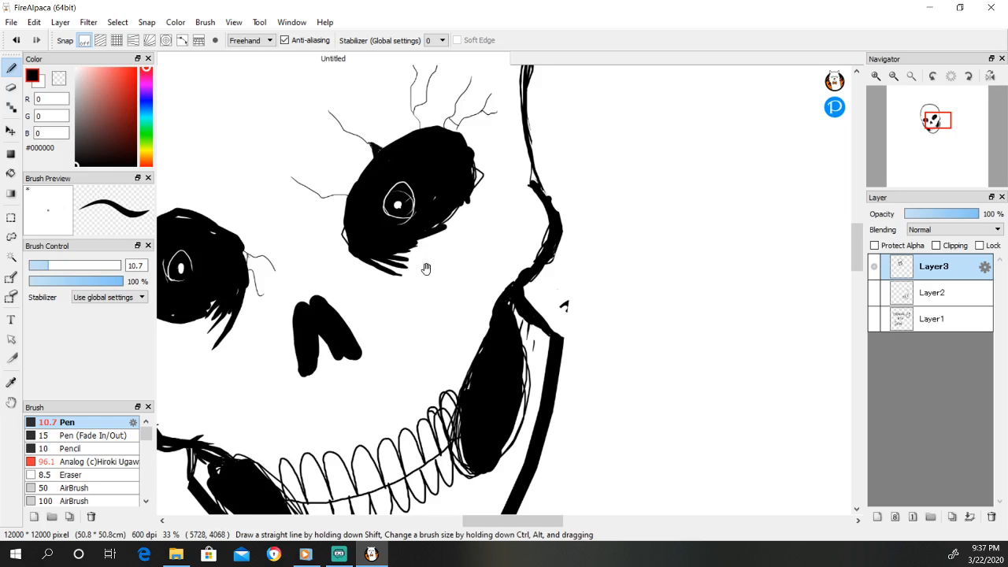
left_click(893, 76)
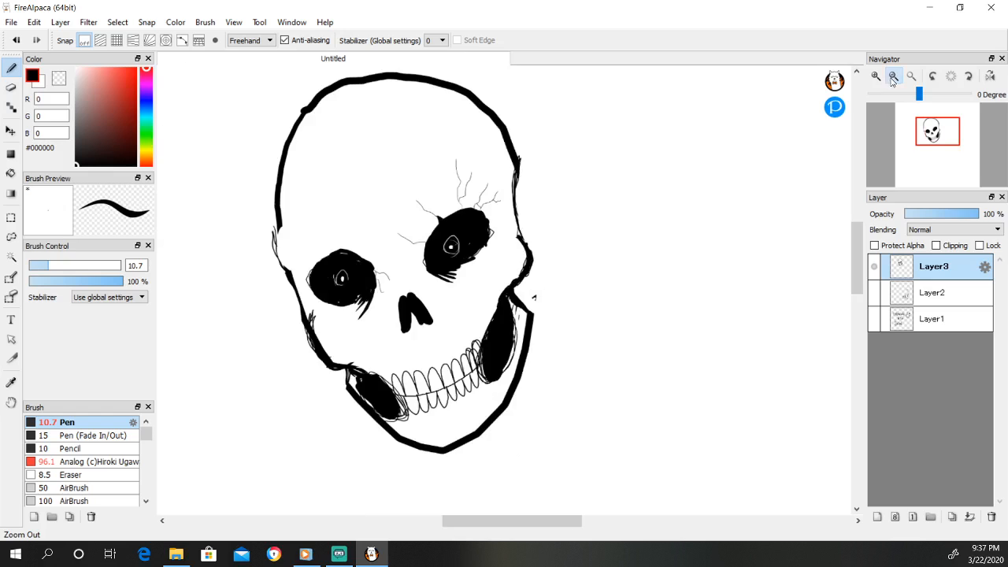
mouse_move(892, 75)
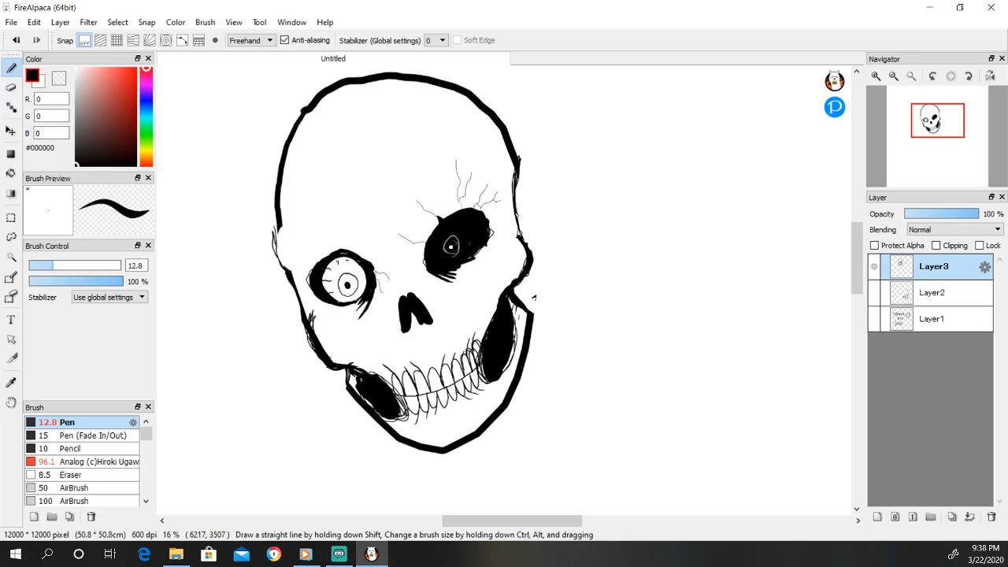
mouse_move(512, 208)
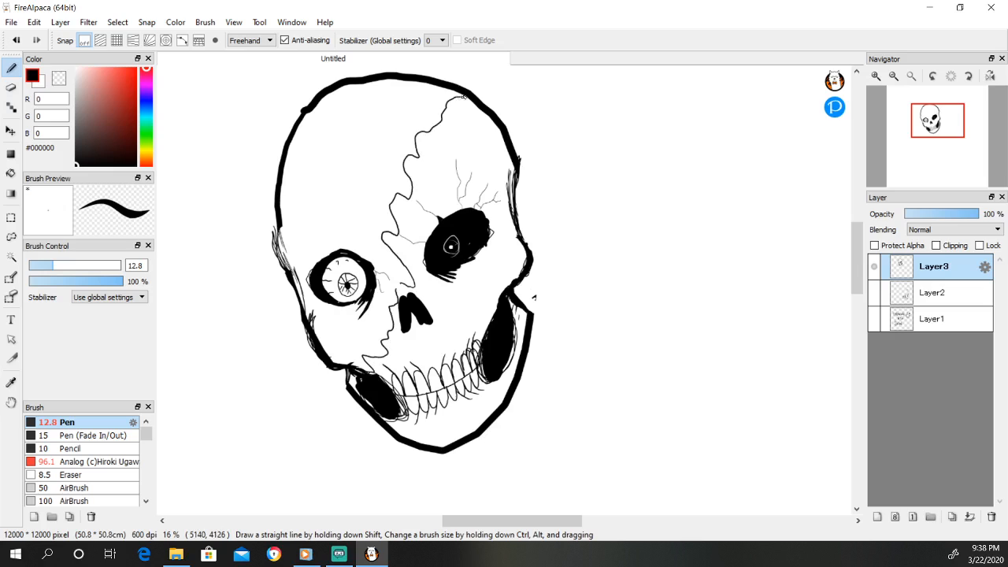
mouse_move(460, 96)
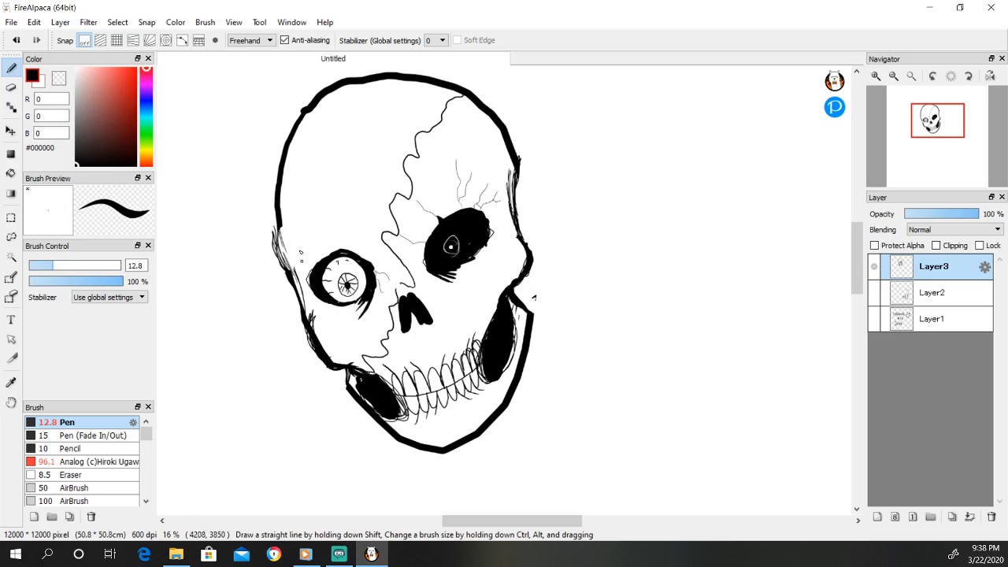
Draw lash strokes around the left eyeball and outline a blotch on the upper forehead
left_click_drag(298, 250, 334, 240)
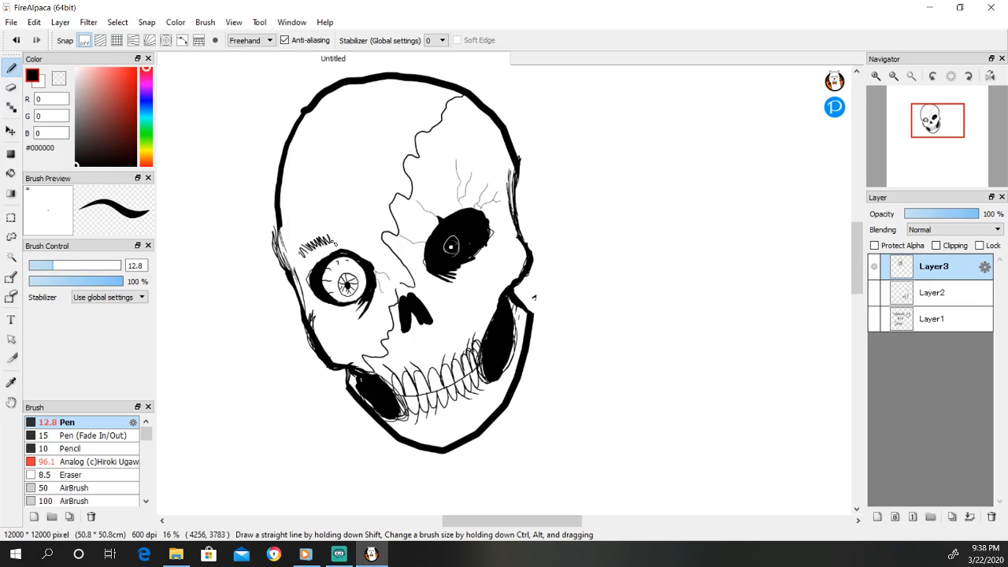
left_click_drag(308, 242, 363, 239)
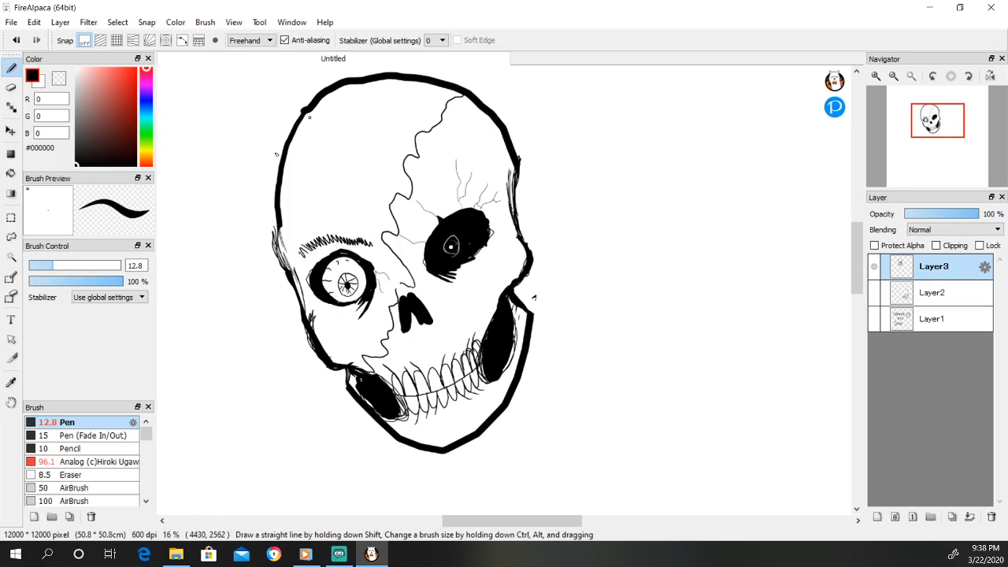
left_click_drag(316, 174, 325, 189)
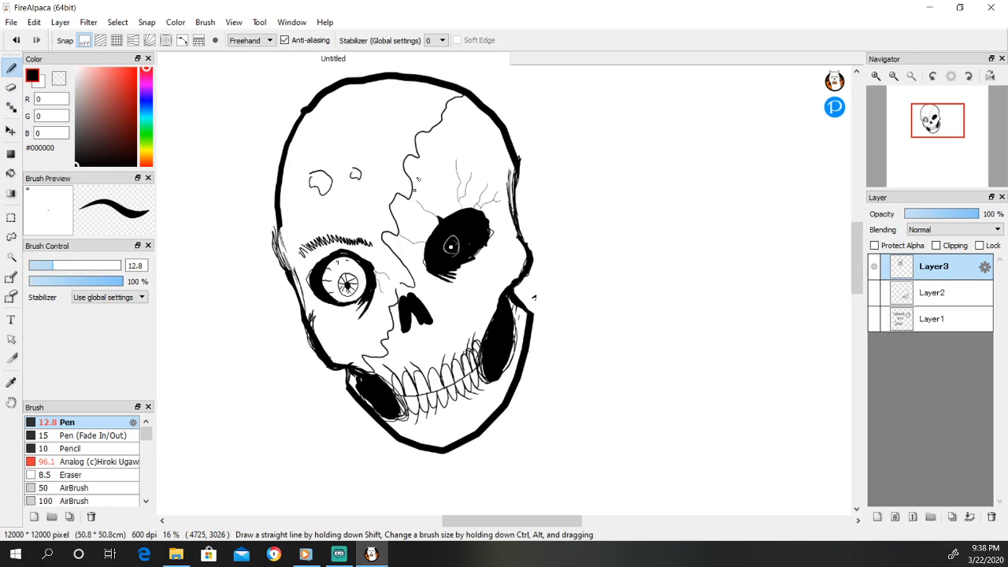
mouse_move(504, 158)
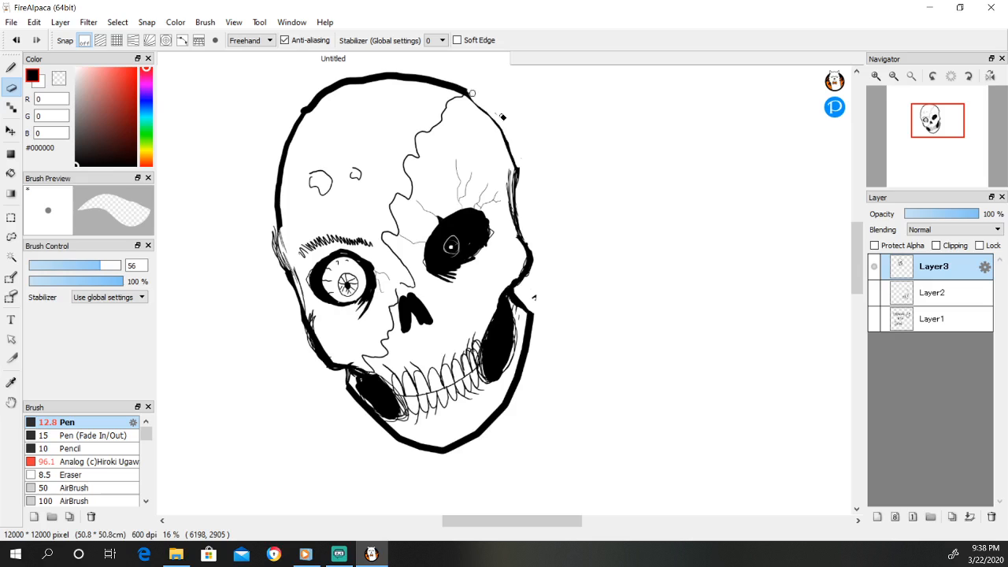
mouse_move(520, 164)
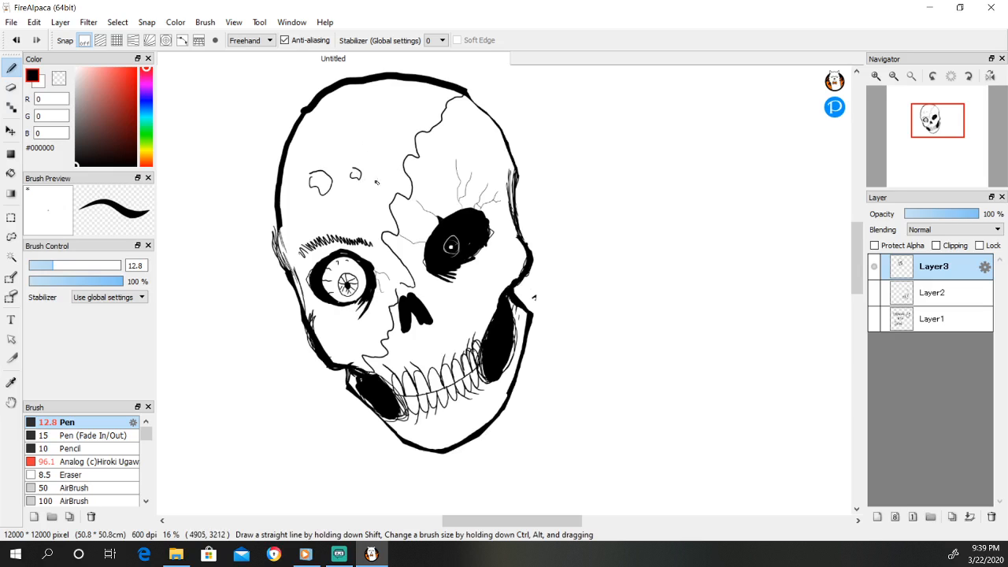
mouse_move(451, 107)
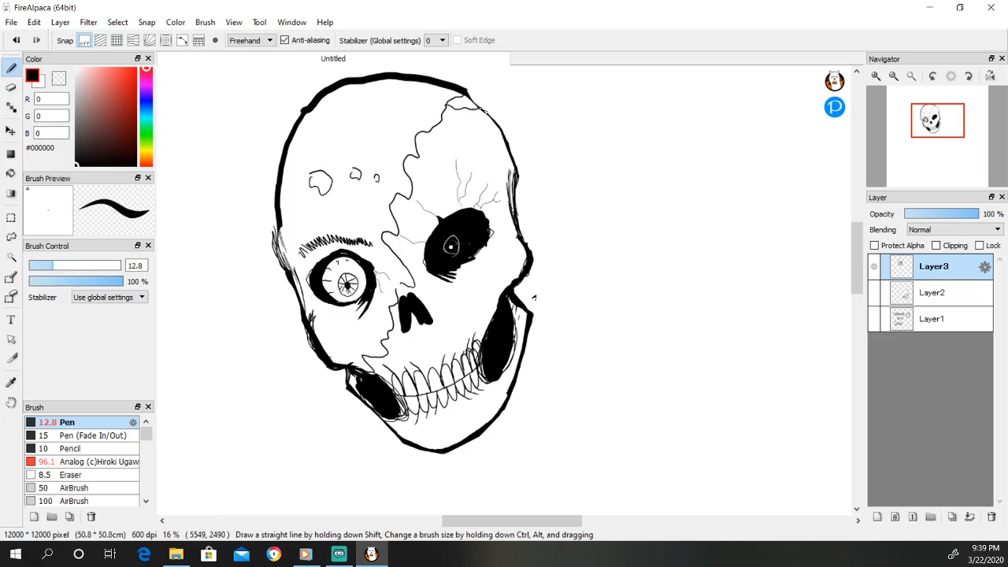
mouse_move(523, 171)
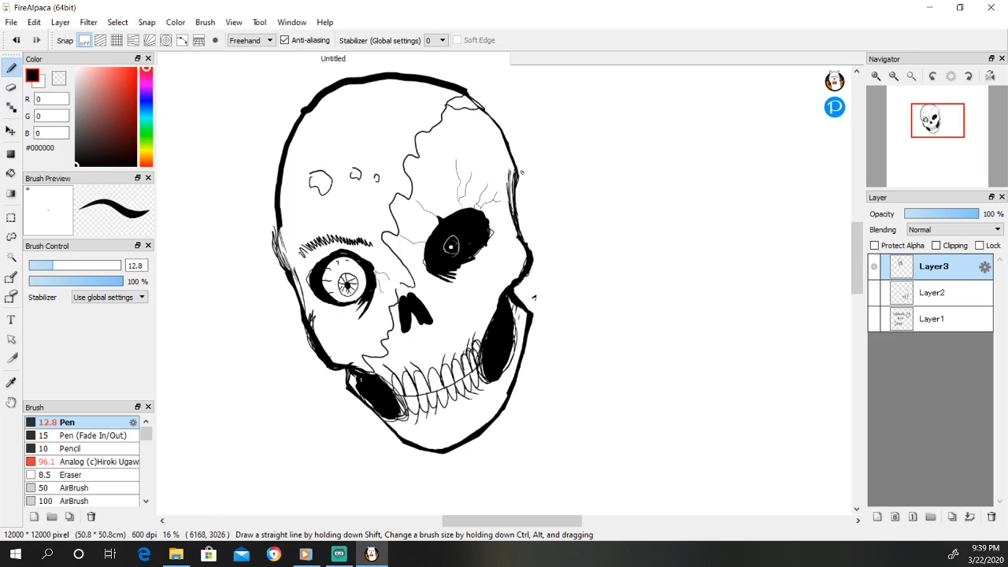
mouse_move(499, 183)
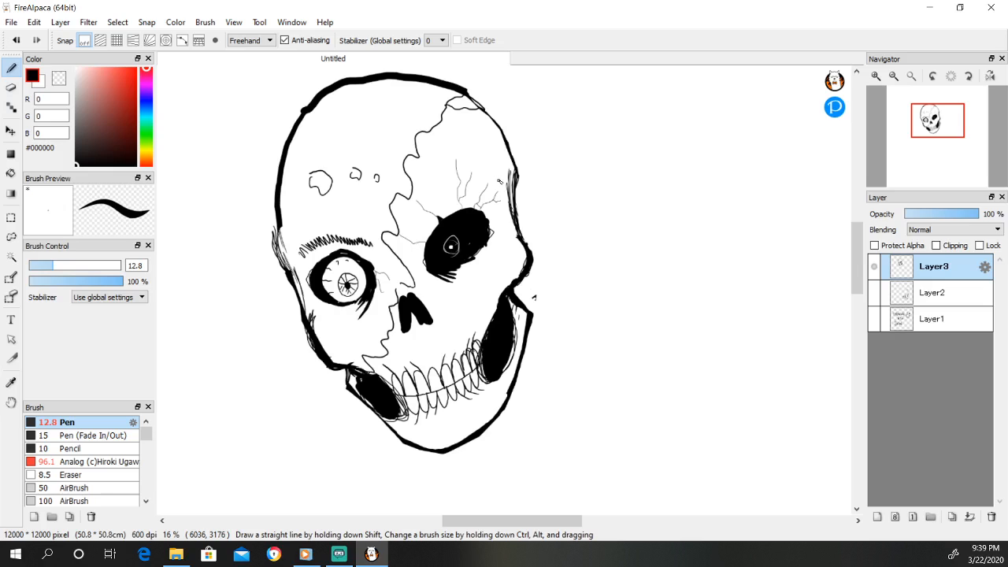
mouse_move(501, 182)
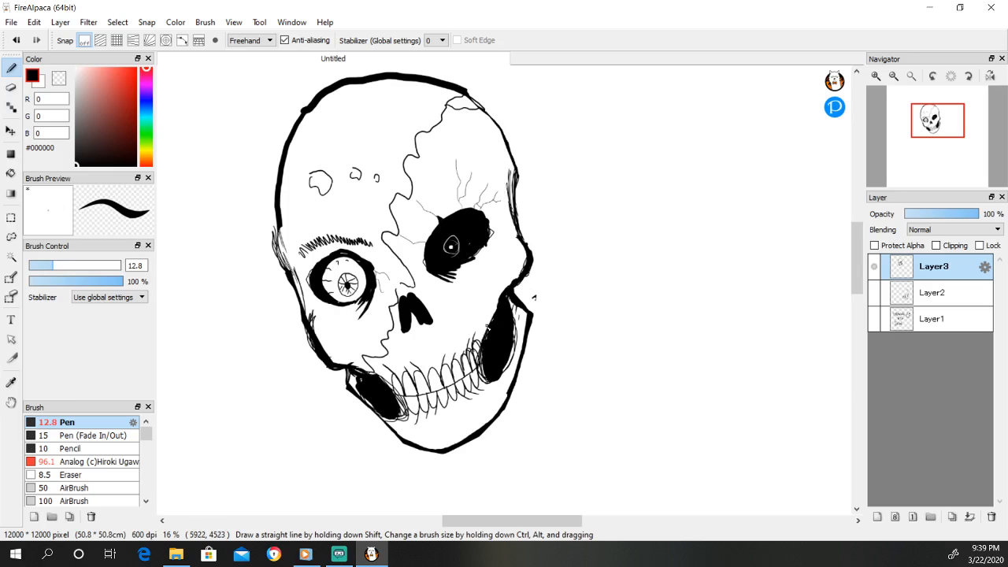
mouse_move(400, 263)
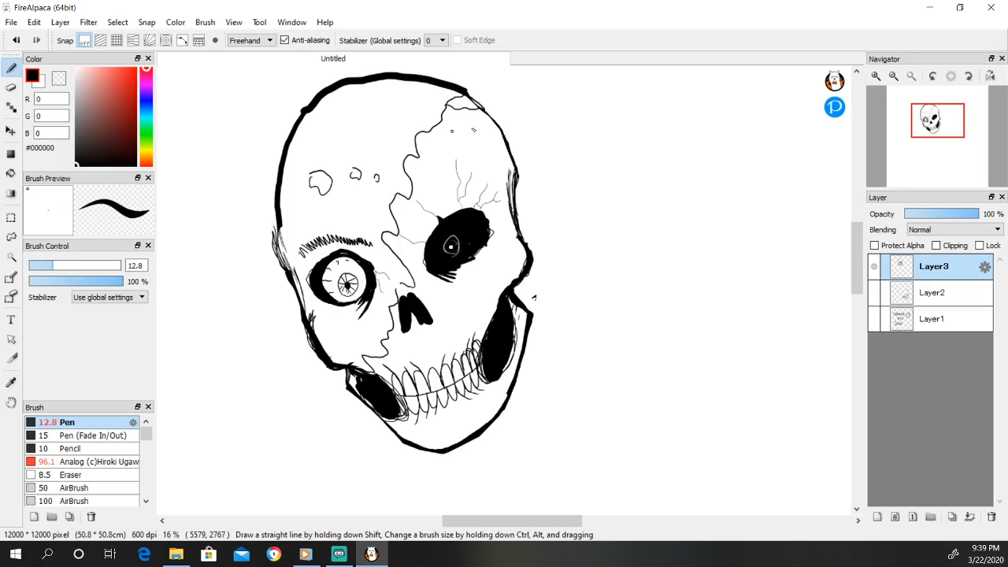
mouse_move(449, 316)
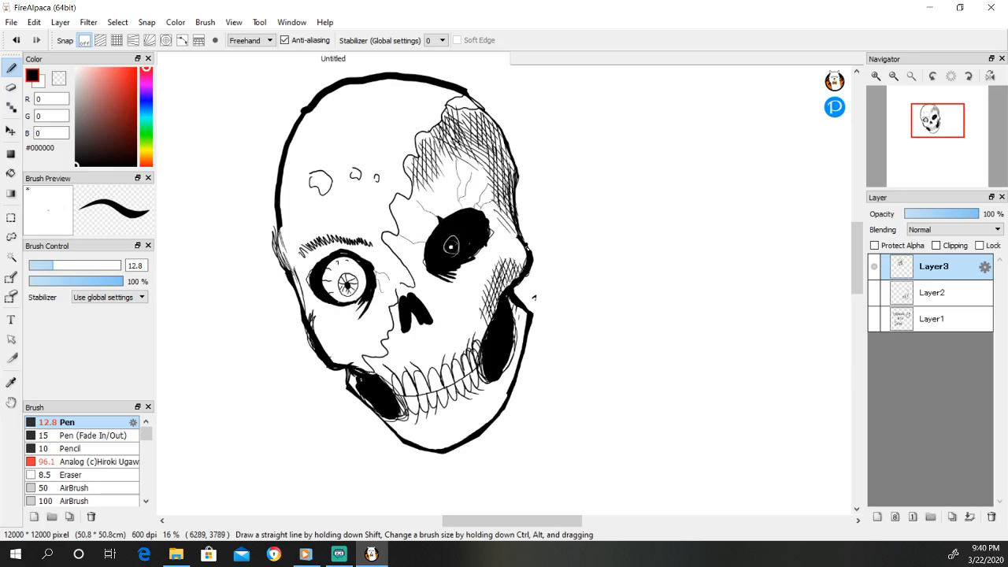
mouse_move(523, 244)
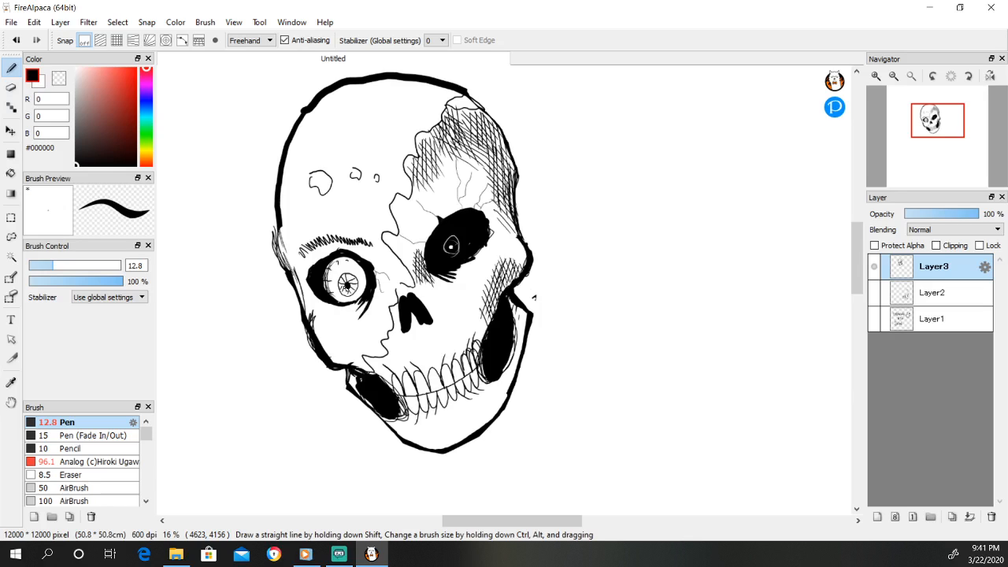
Ink hair strands sprouting from the upper left of the skull
left_click_drag(236, 102, 267, 213)
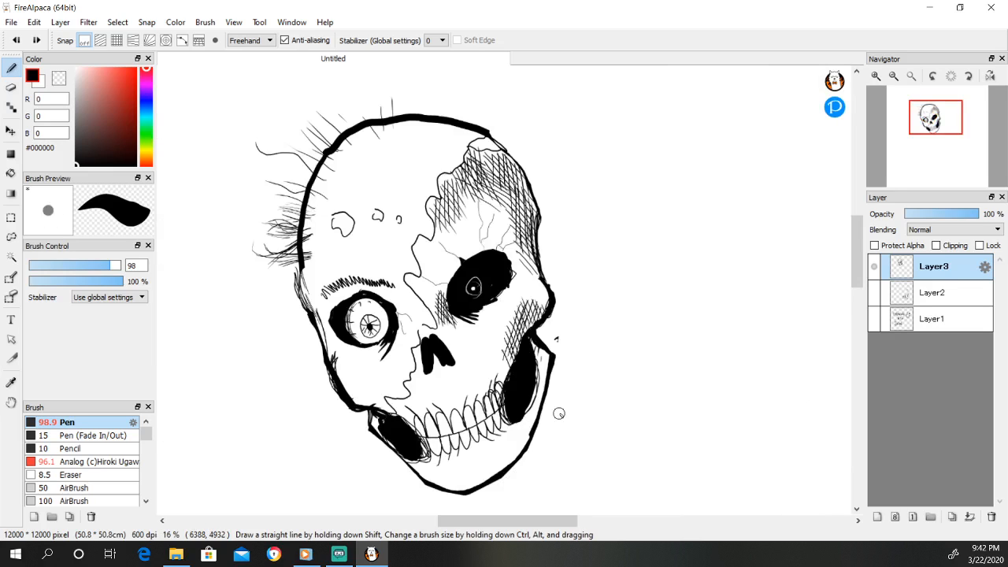
mouse_move(545, 410)
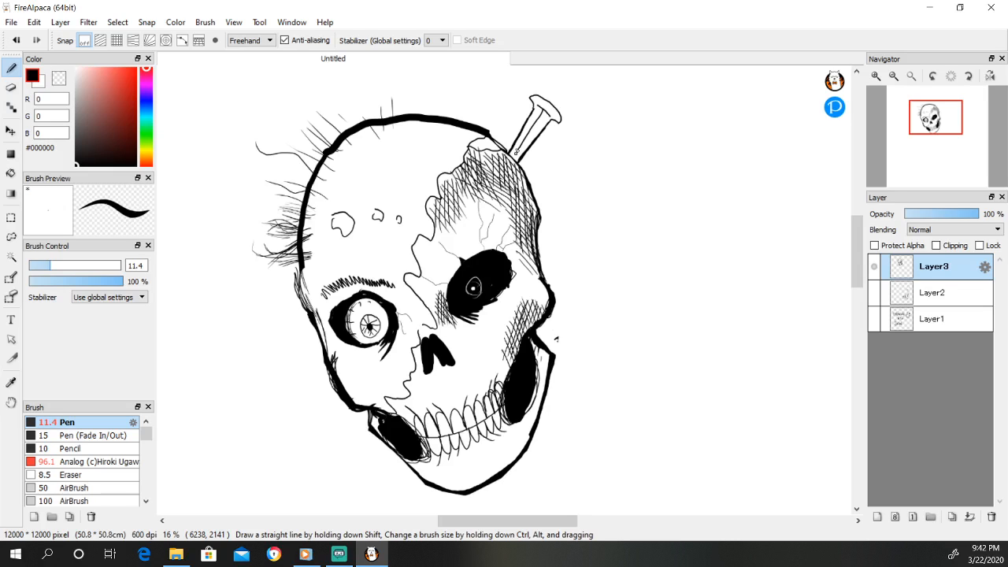
Hand-letter the OUCH! label with an arrow beside the spike in the skull's crown
left_click_drag(520, 145, 583, 165)
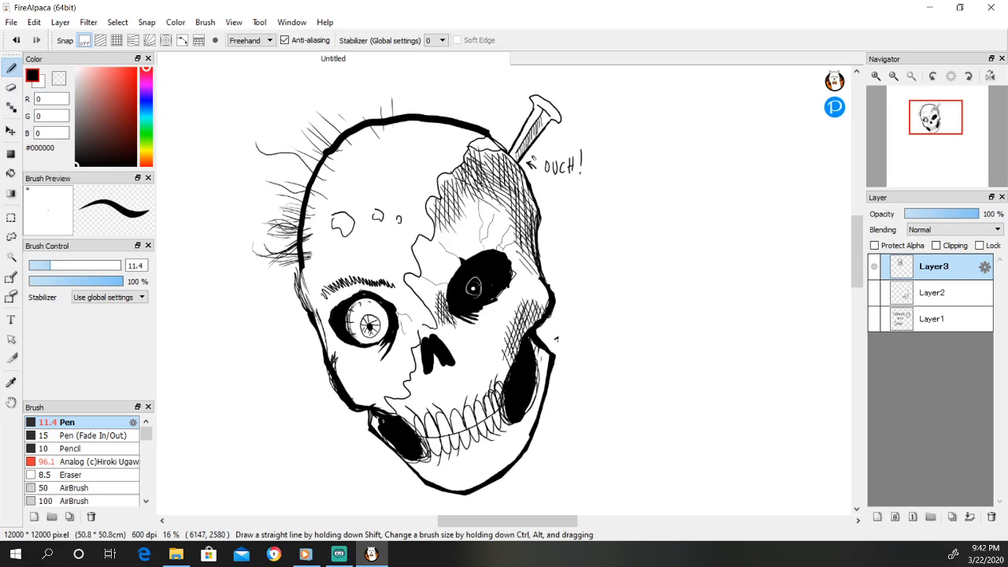